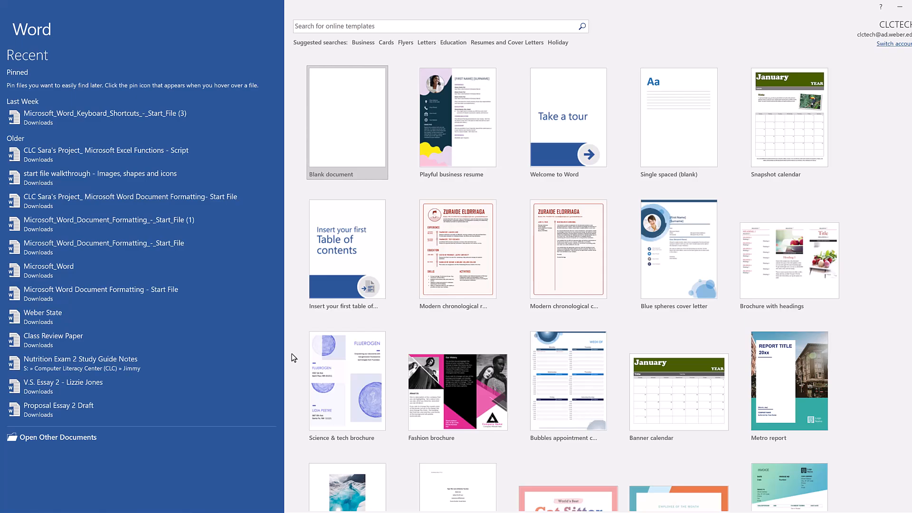
mouse_move(329, 161)
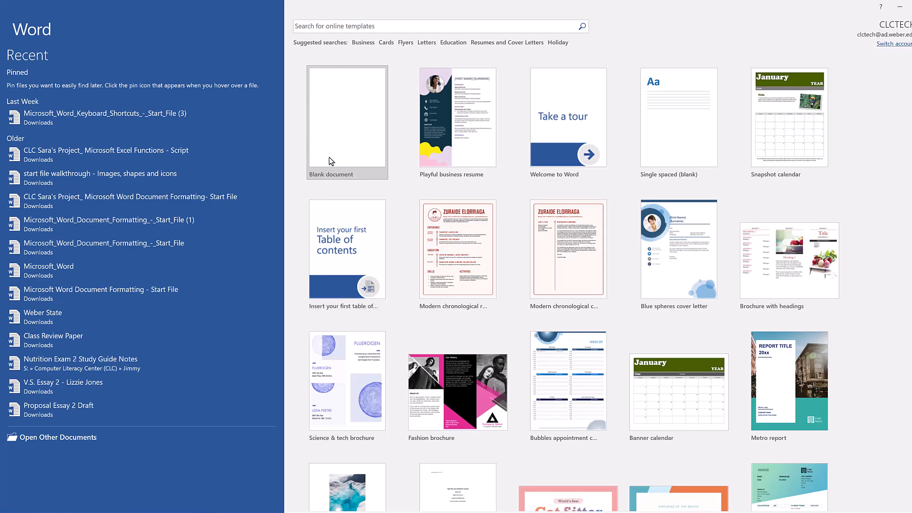
- Start a new blank document from the Word start screen
left_click(347, 120)
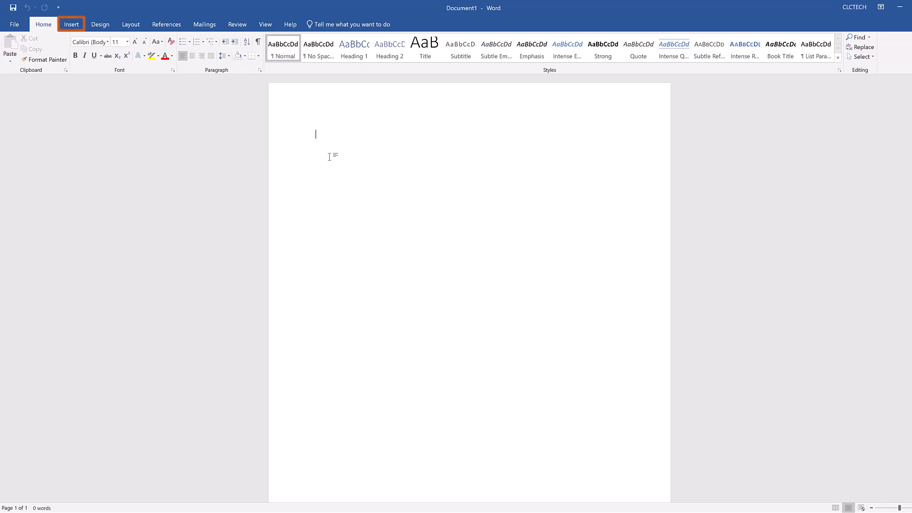
- Insert the light-blue car photo from the online Car picture category
left_click(72, 24)
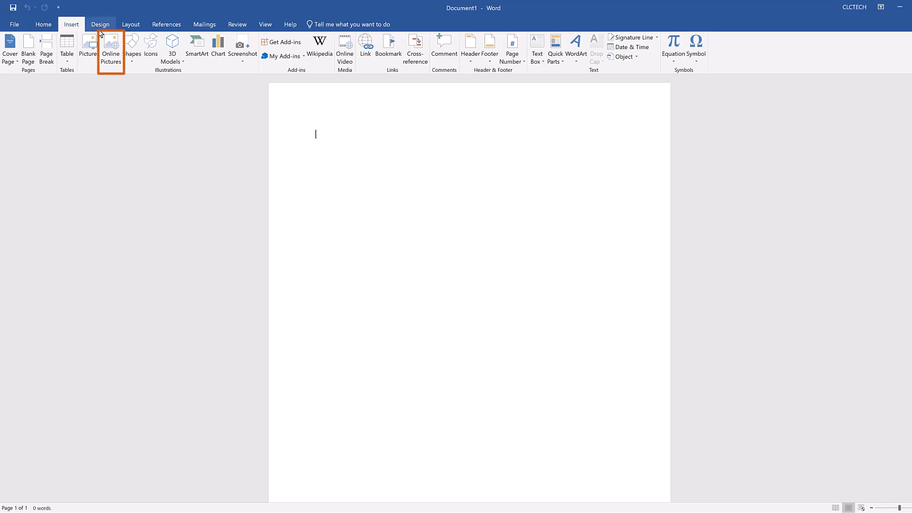
left_click(110, 50)
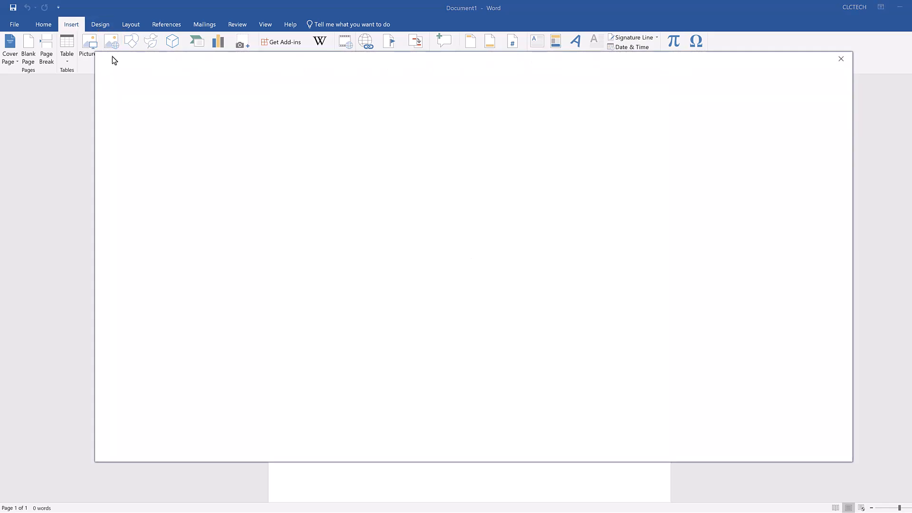
left_click(110, 41)
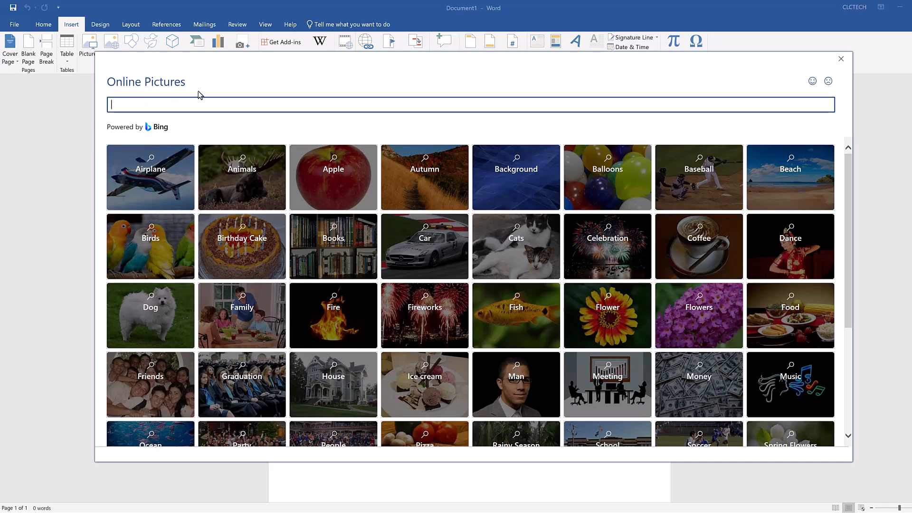
mouse_move(207, 84)
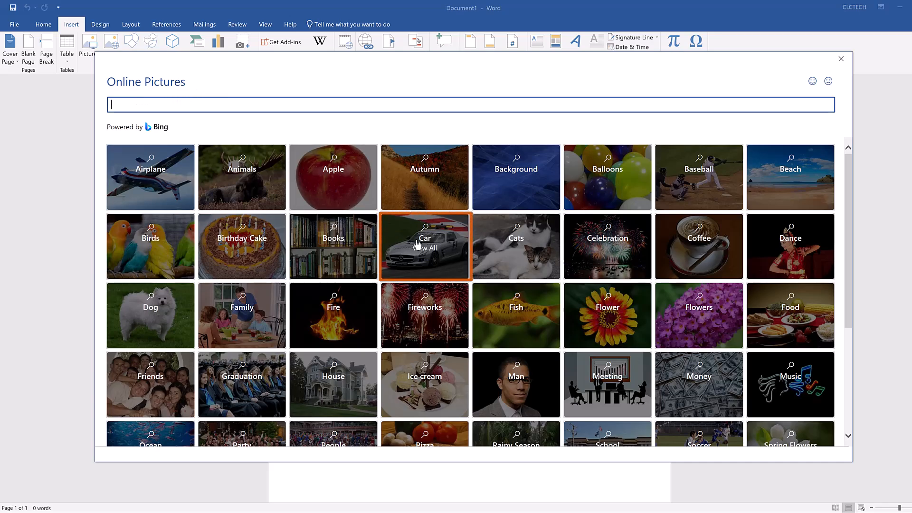
left_click(424, 246)
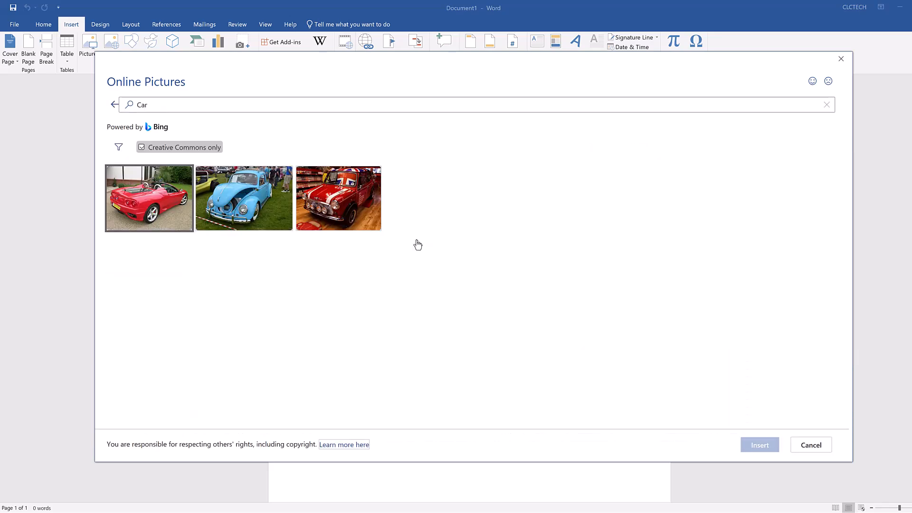
left_click(244, 198)
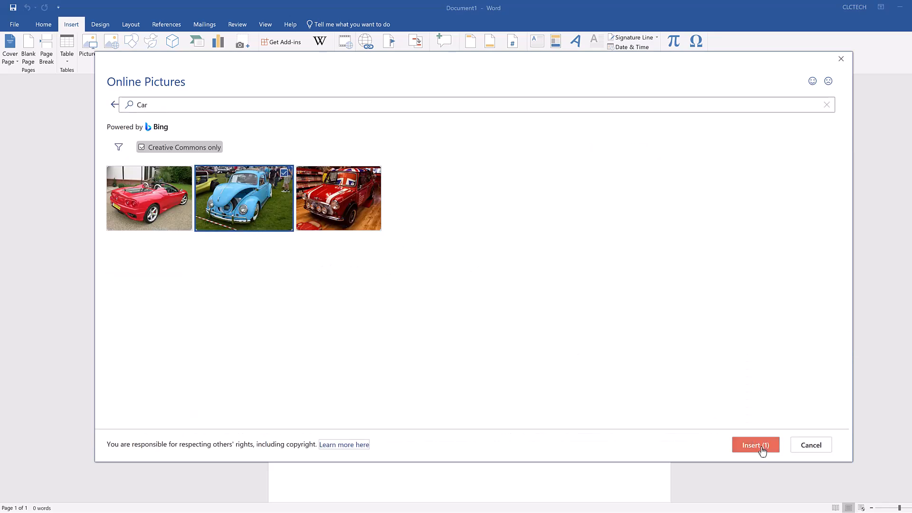
left_click(755, 445)
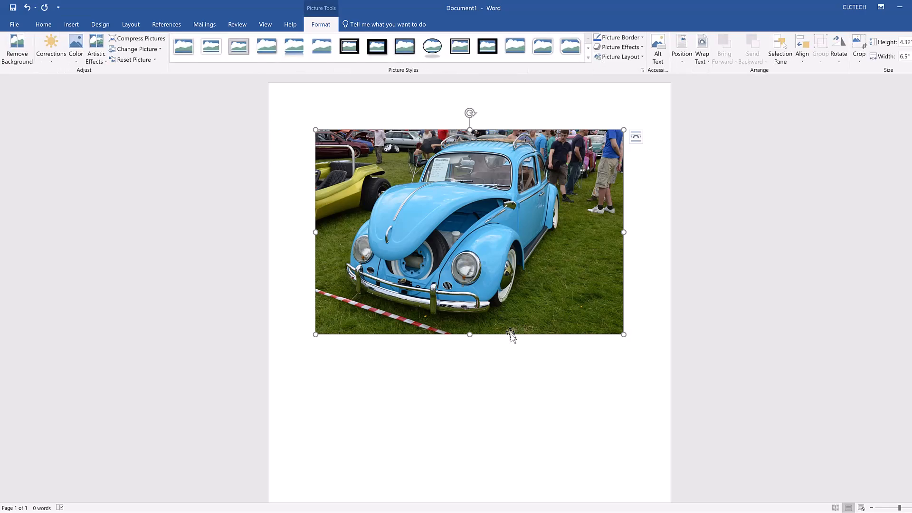
mouse_move(518, 360)
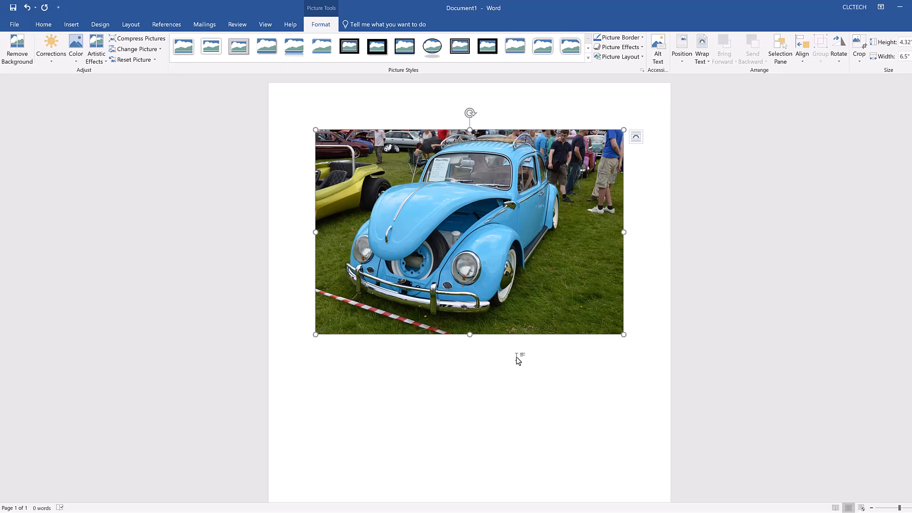
mouse_move(771, 305)
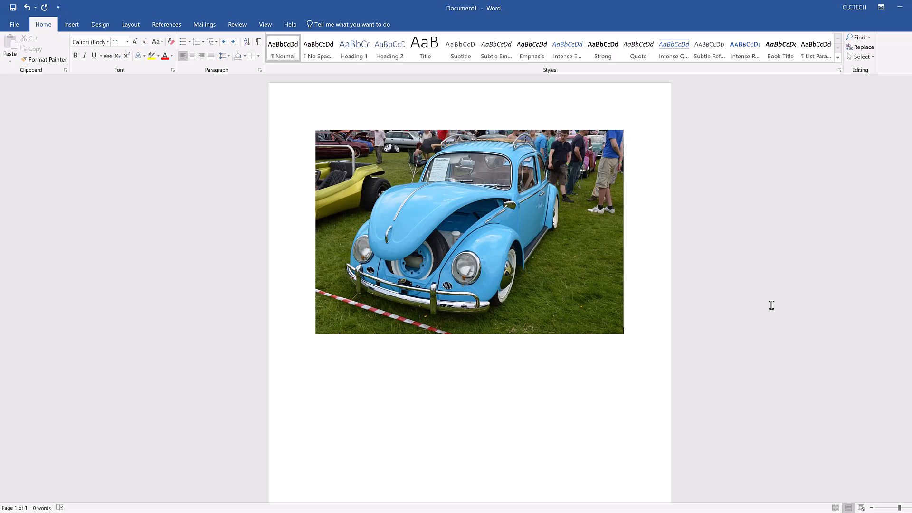
- Insert the Classic Car (1) photo from the Downloads folder below the blue car
left_click(71, 23)
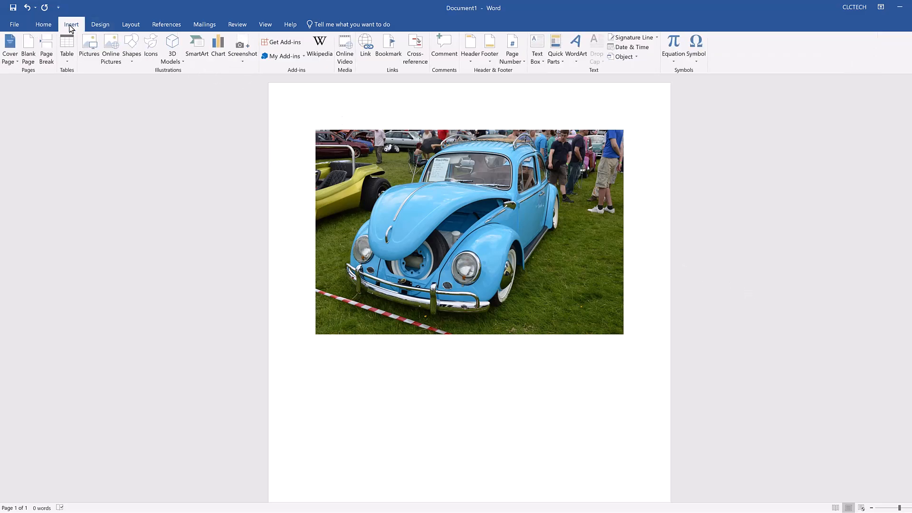
left_click(89, 48)
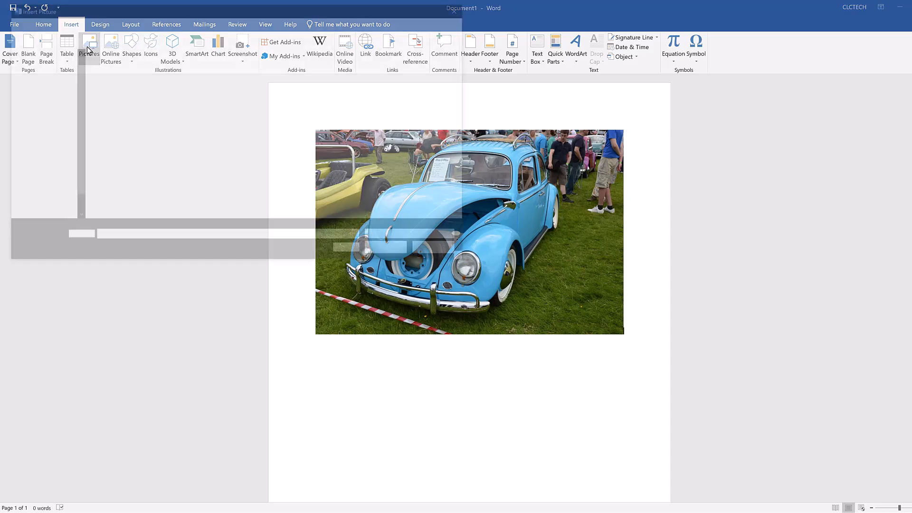
left_click(90, 47)
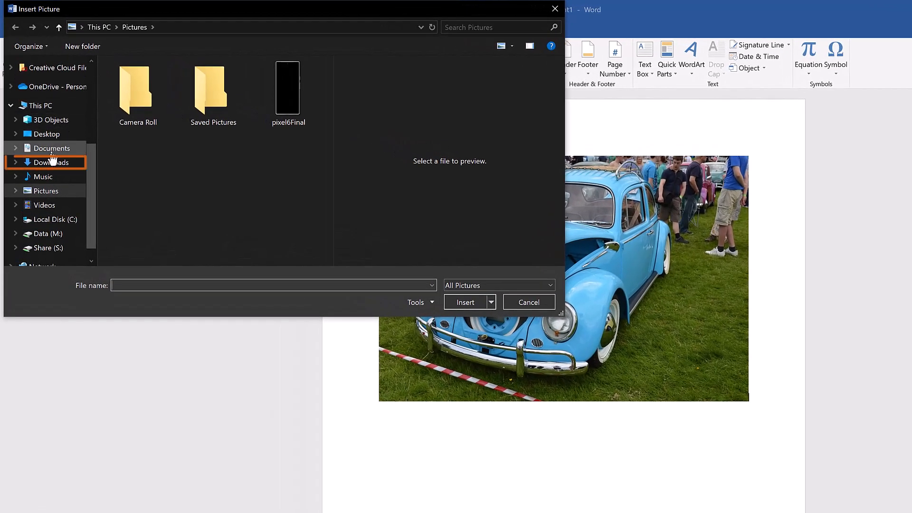
left_click(52, 163)
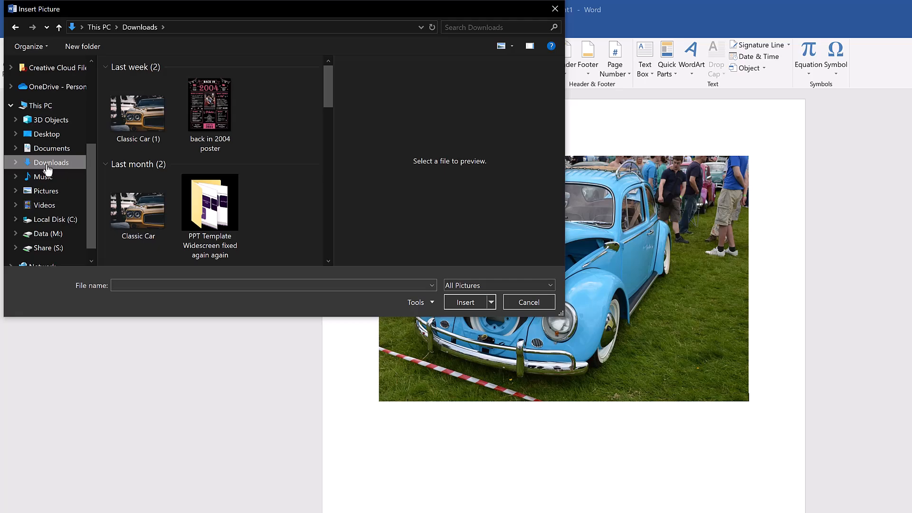
mouse_move(67, 157)
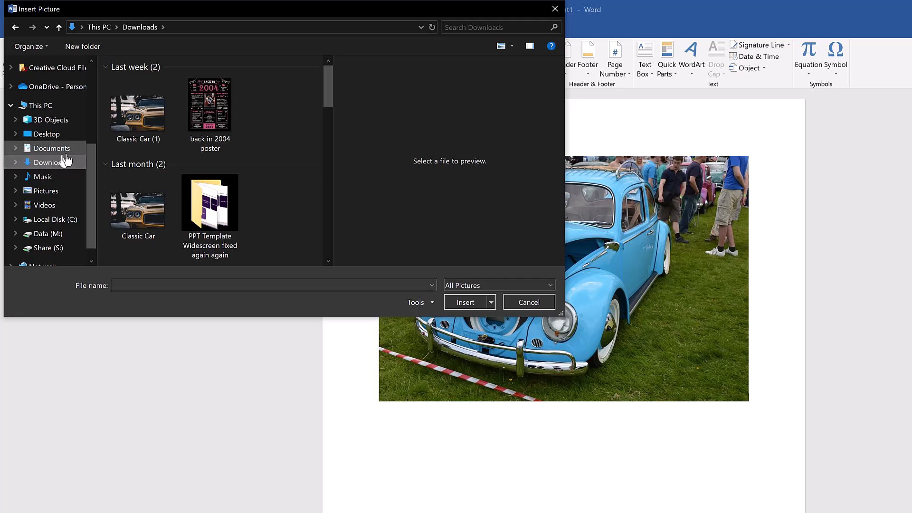
left_click(138, 111)
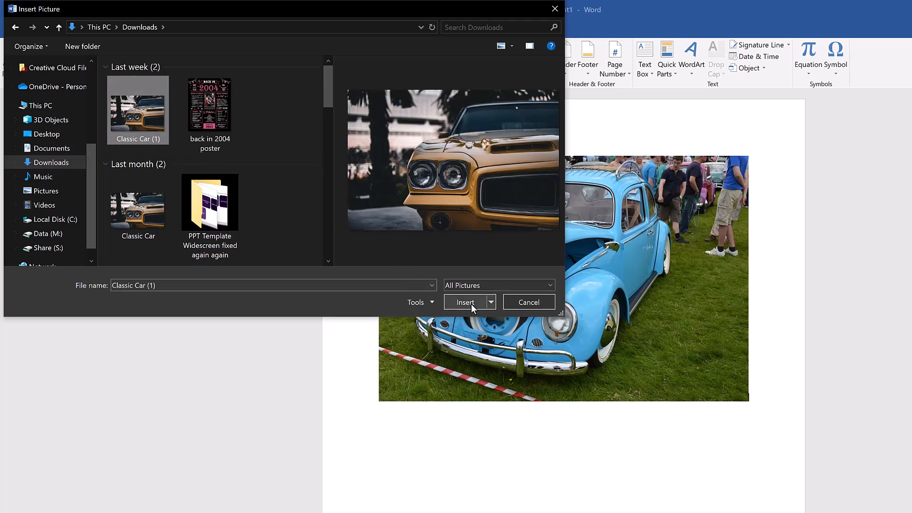
left_click(466, 302)
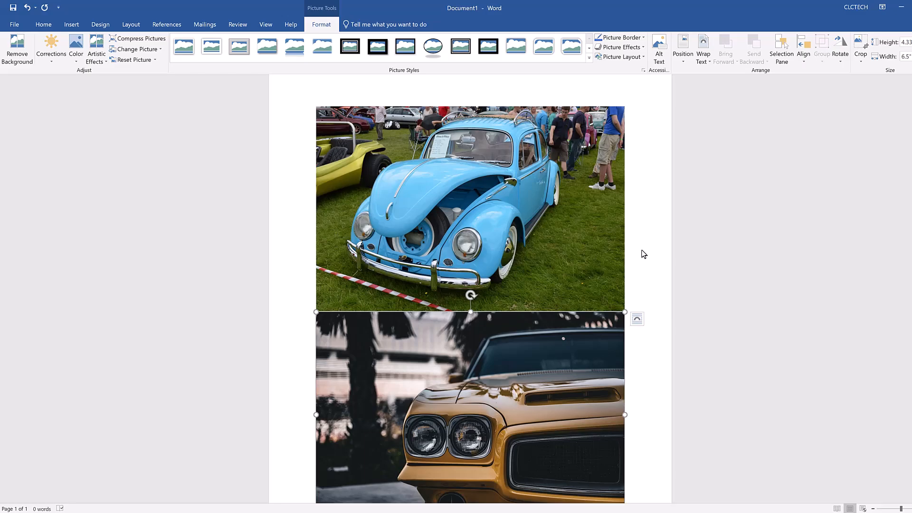
- Shrink the blue car photo so both cars fit side by side in one row
left_click(470, 208)
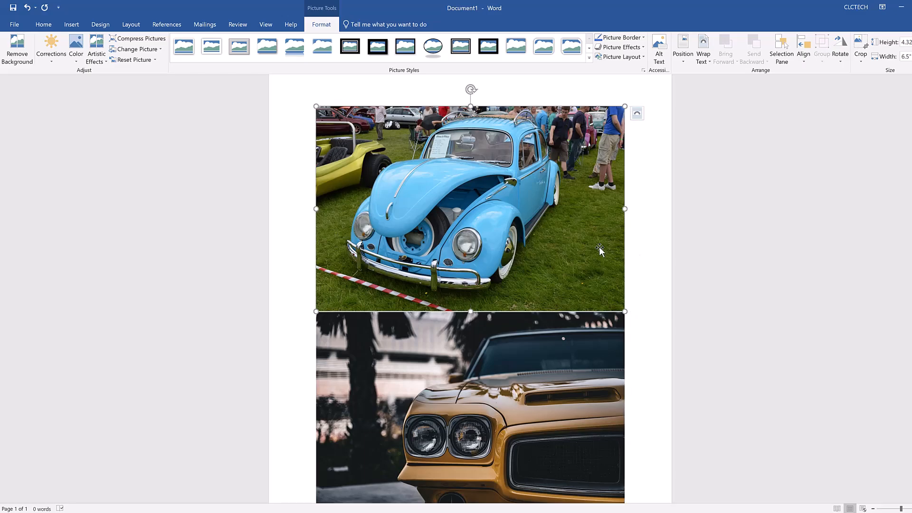
mouse_move(625, 312)
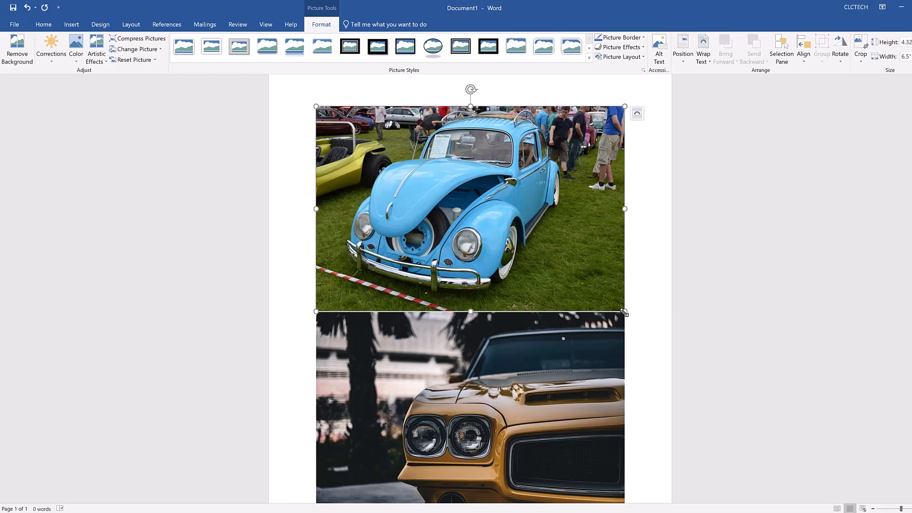
left_click_drag(625, 313, 456, 199)
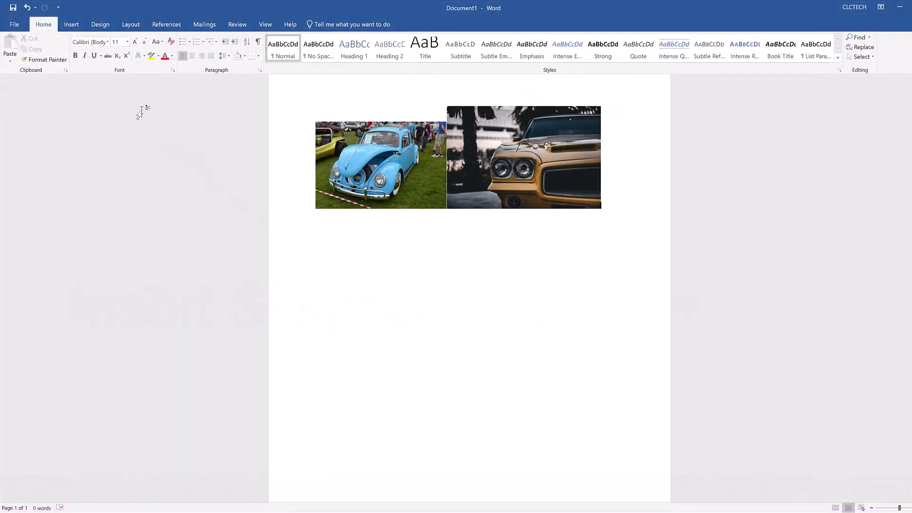
- Draw a wide rectangle spanning under both car photos
left_click(72, 24)
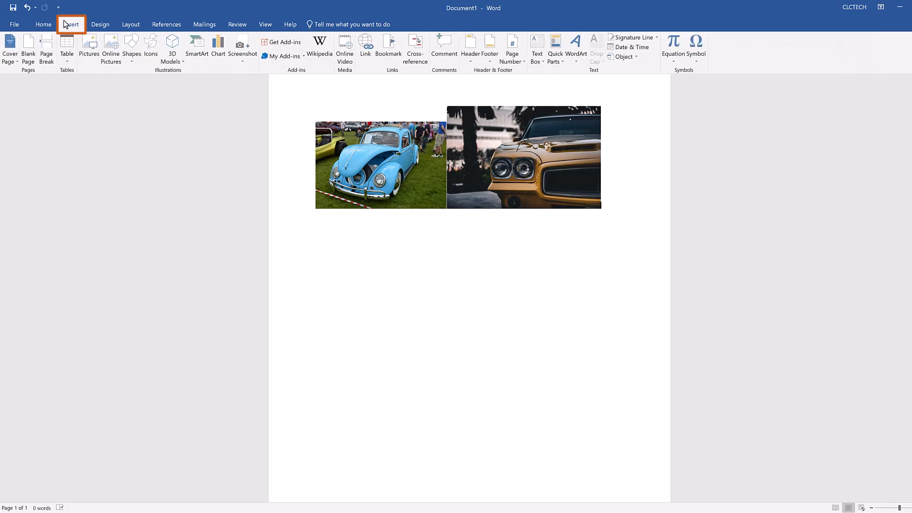
left_click(131, 47)
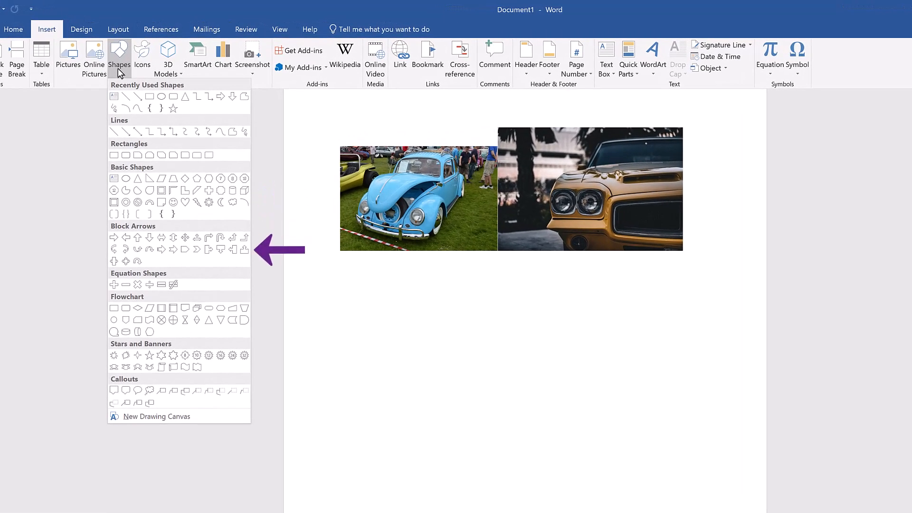
mouse_move(279, 286)
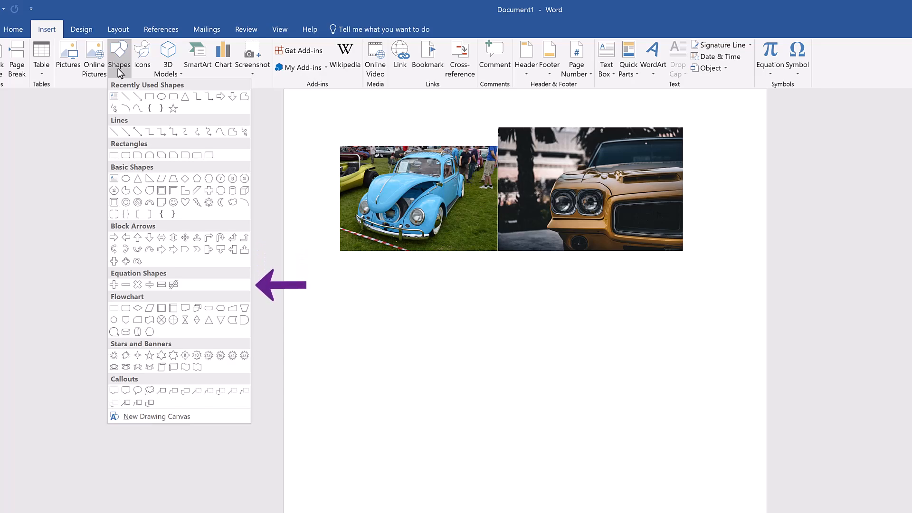
mouse_move(110, 153)
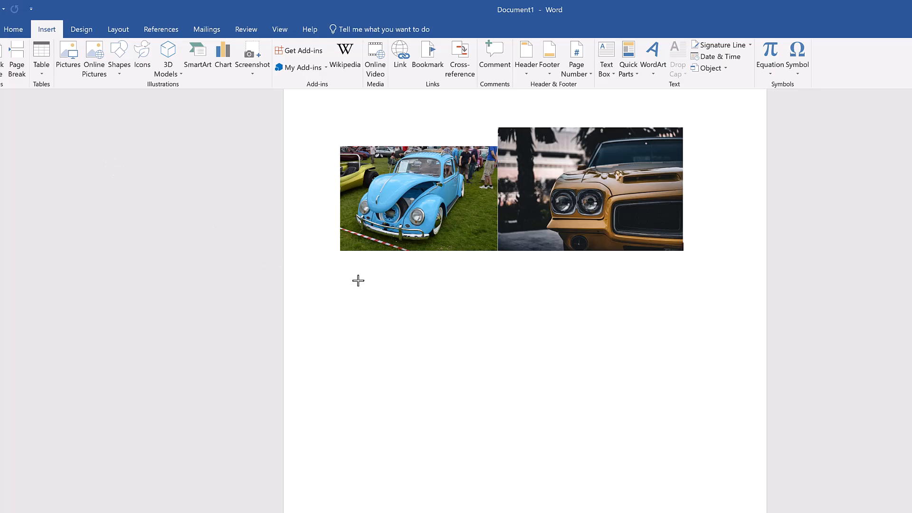
mouse_move(351, 289)
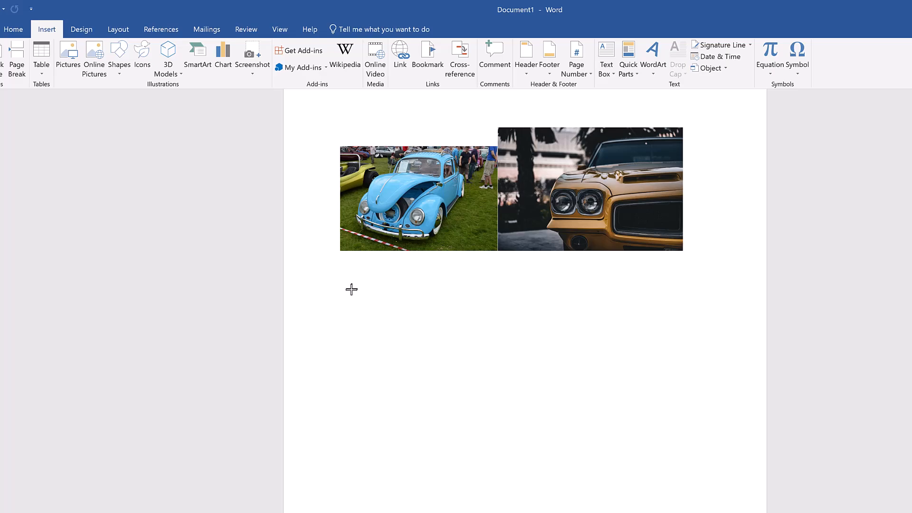
mouse_move(346, 297)
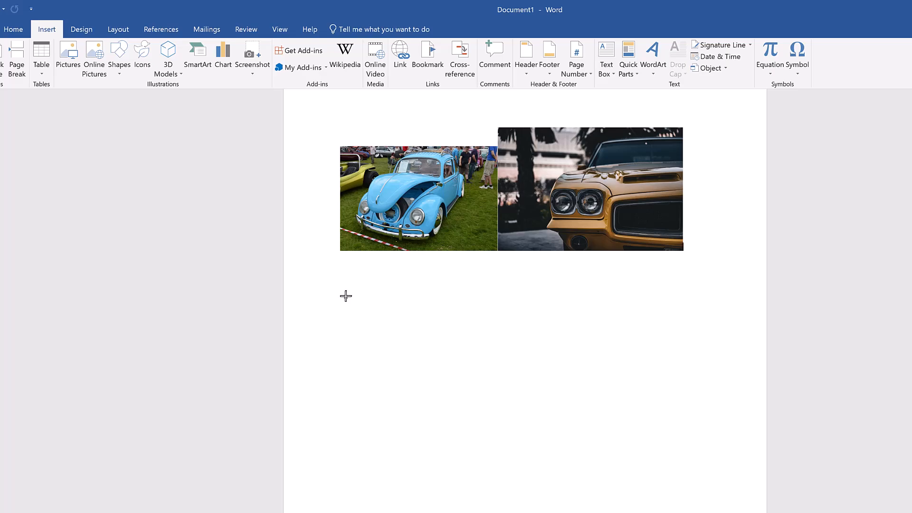
left_click_drag(344, 295, 543, 383)
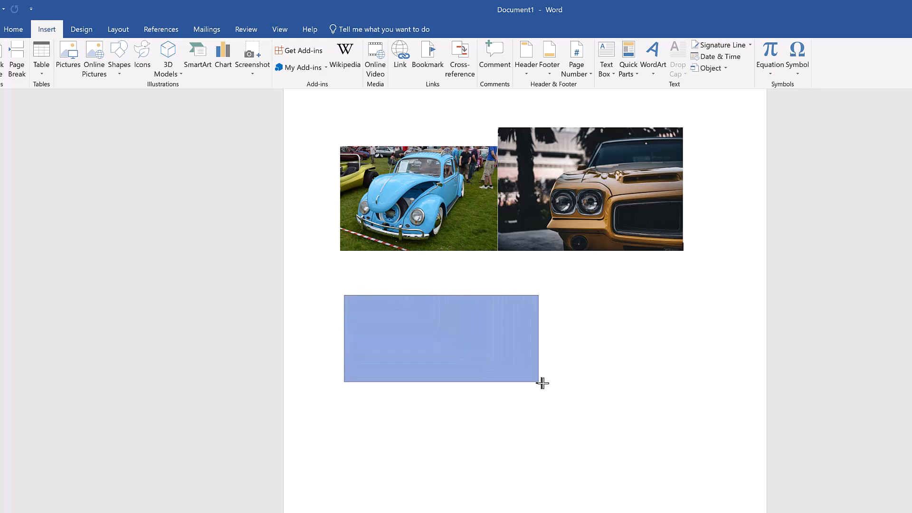
left_click_drag(542, 383, 683, 392)
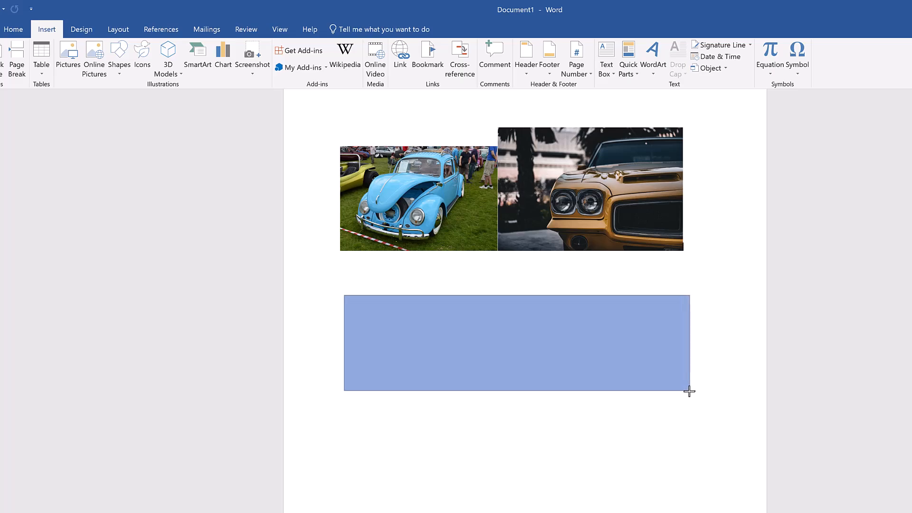
left_click_drag(344, 297, 690, 390)
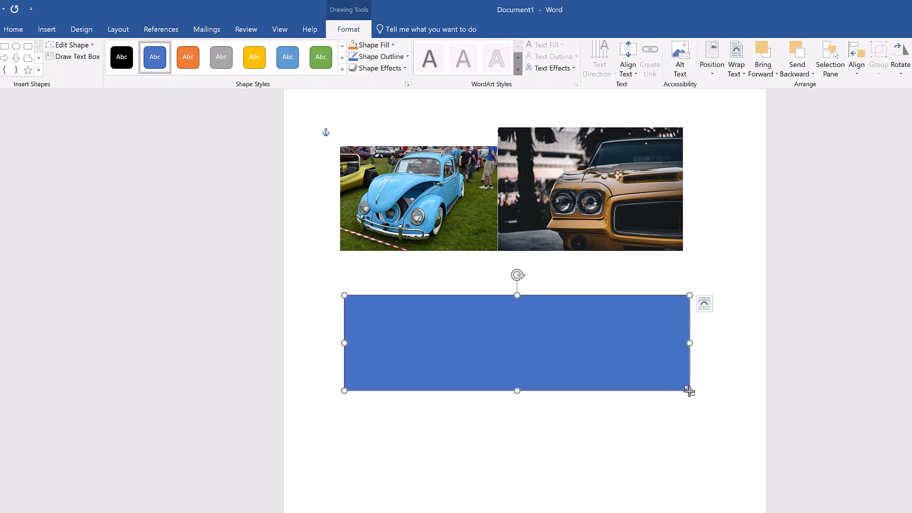
mouse_move(663, 381)
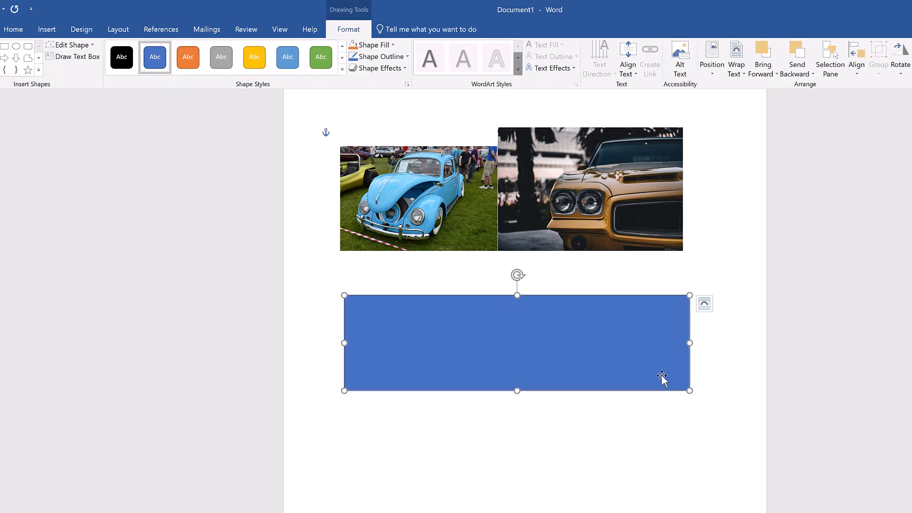
mouse_move(663, 379)
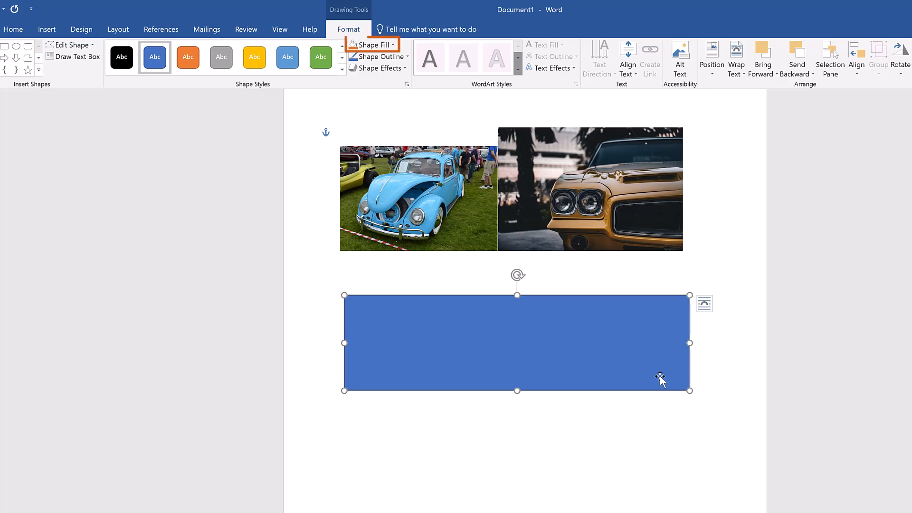
- Fill the rectangle with dark navy instead of the default blue
left_click(372, 44)
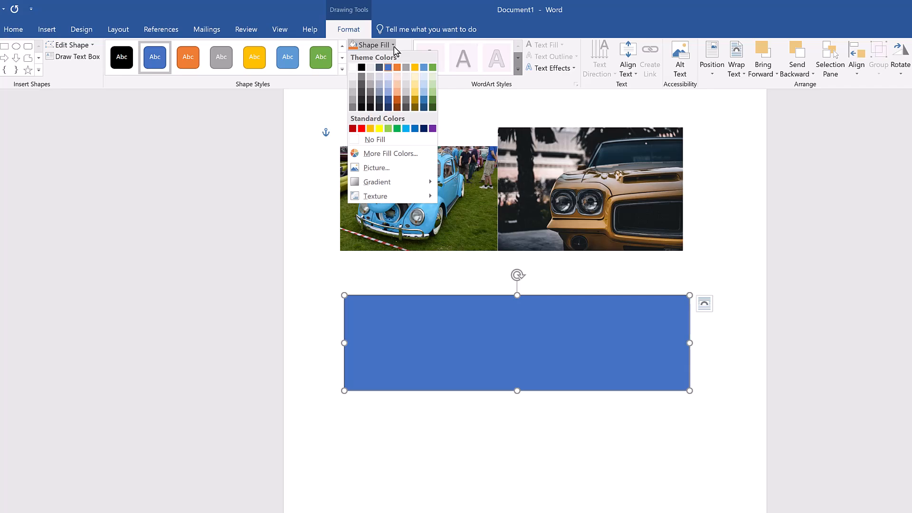
left_click(387, 110)
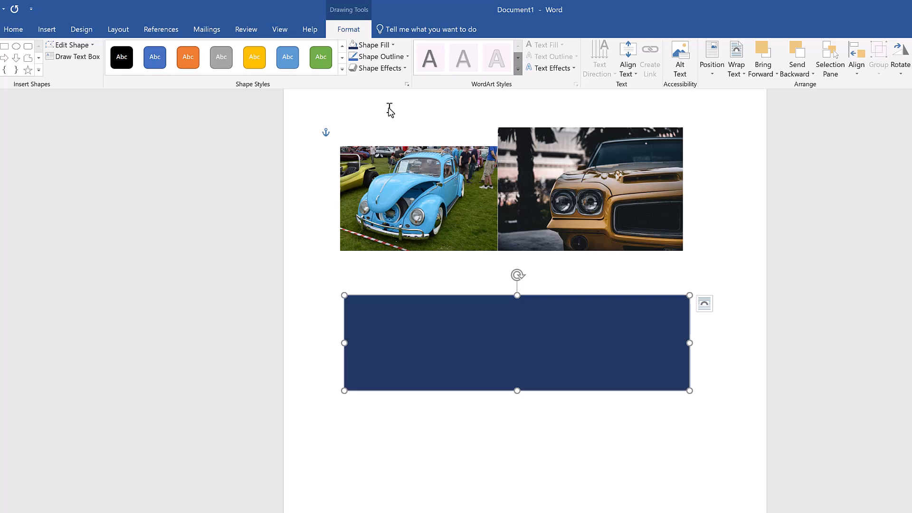
- Give the navy rectangle a red outline with a heavier line weight
left_click(379, 57)
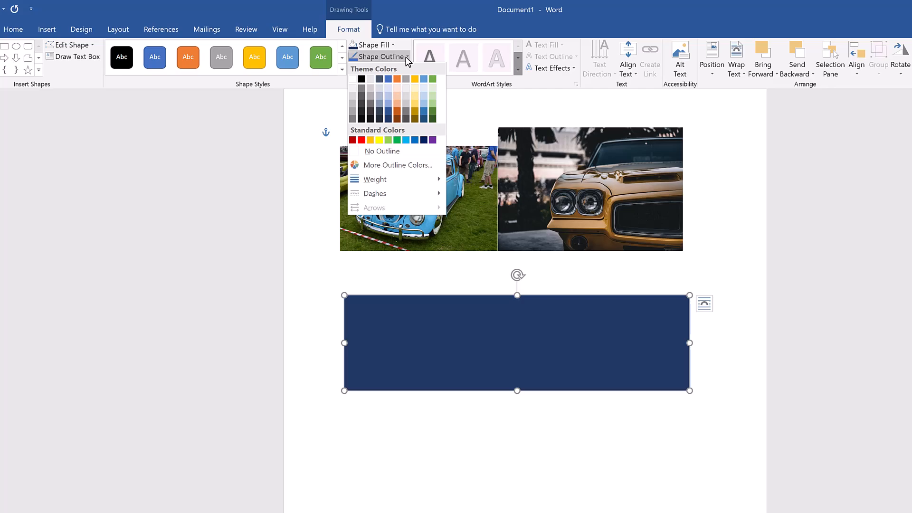
left_click(351, 141)
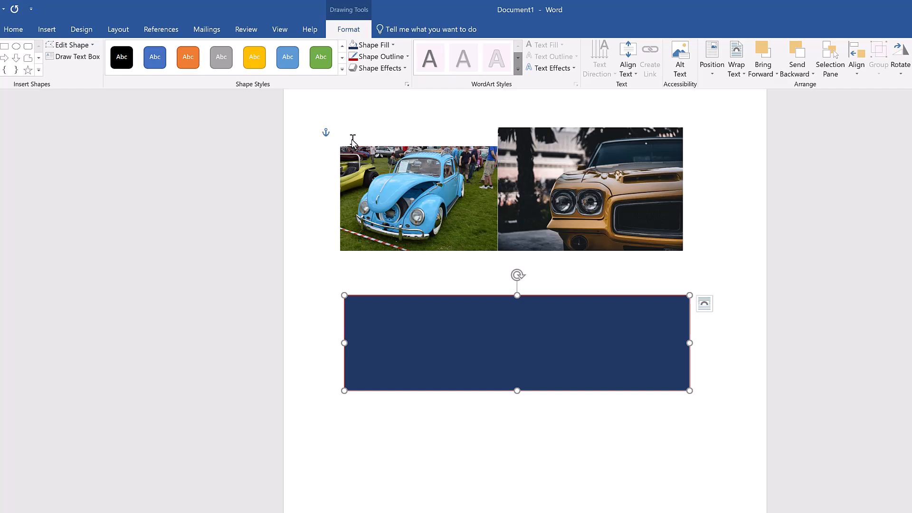
mouse_move(395, 87)
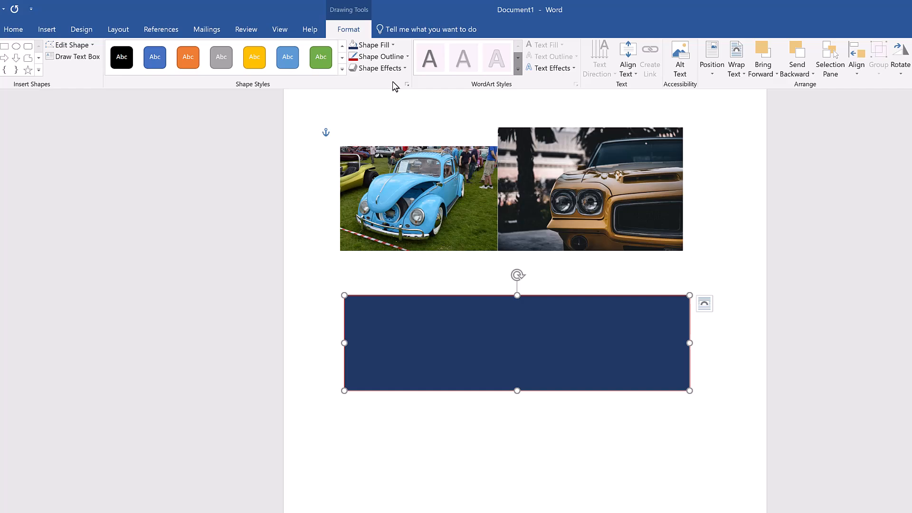
left_click(379, 56)
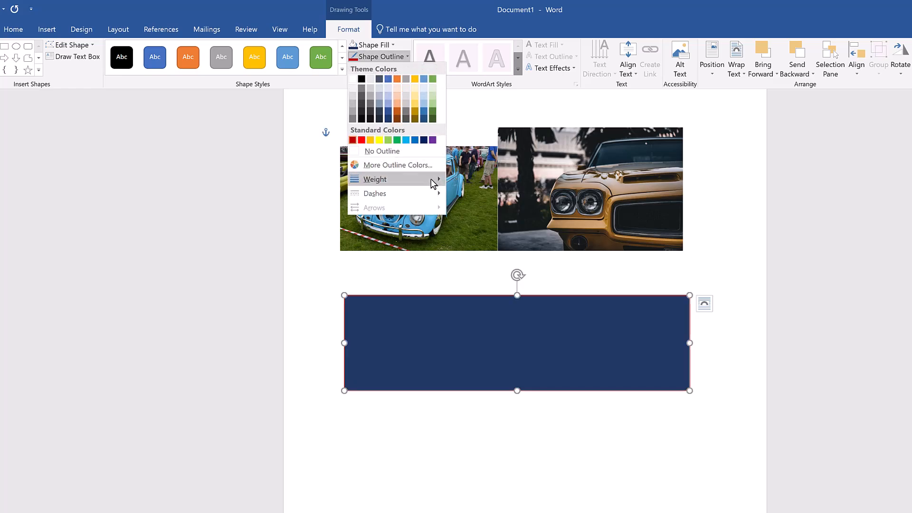
left_click(374, 180)
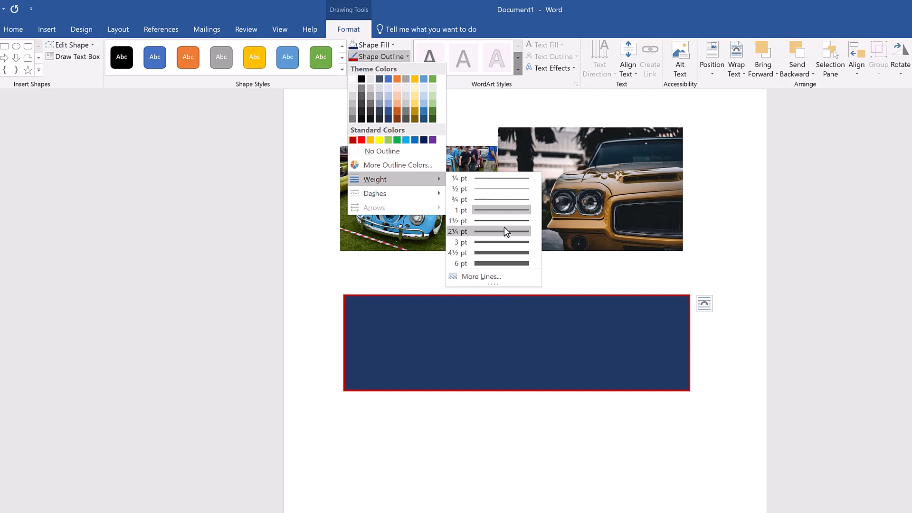
left_click(458, 232)
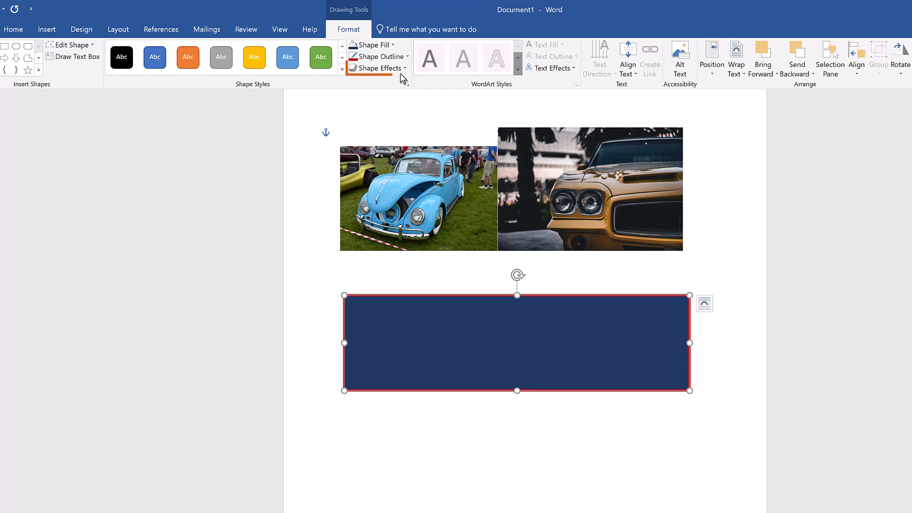
- Show the shape effects list to reach the glow variations
left_click(377, 69)
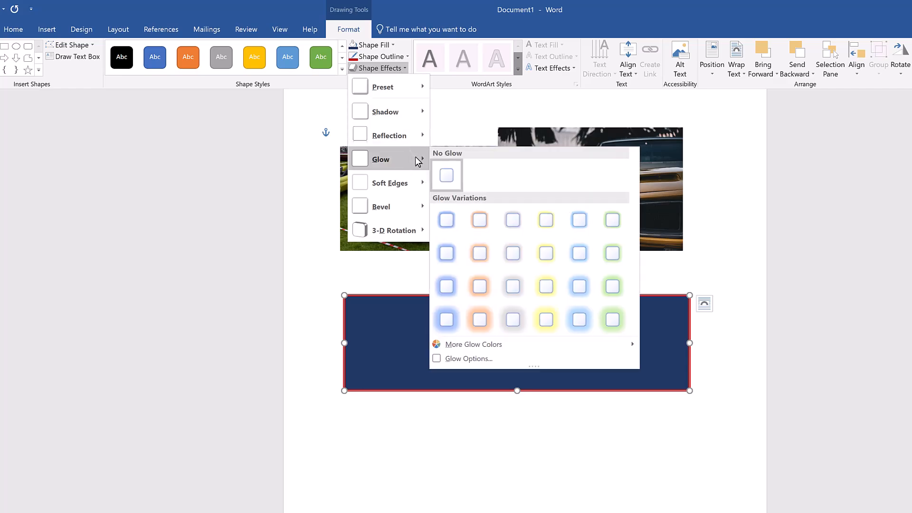
mouse_move(487, 172)
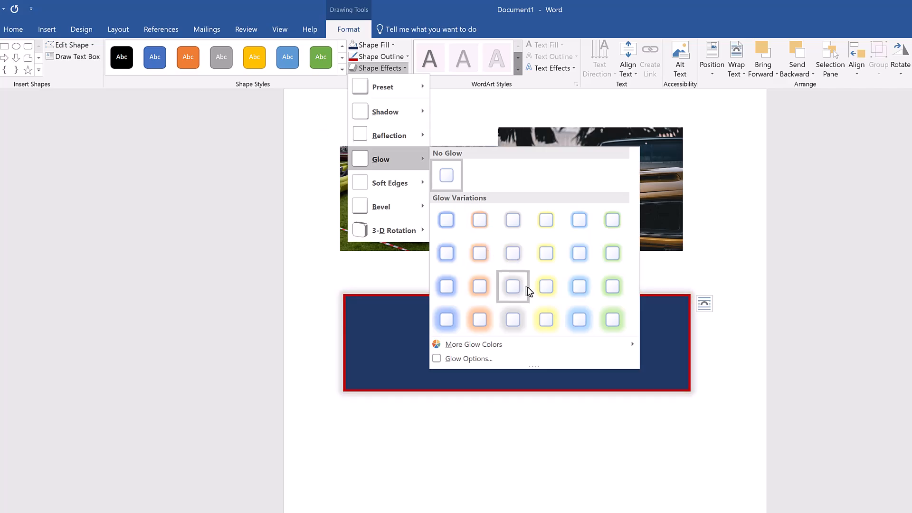
mouse_move(578, 286)
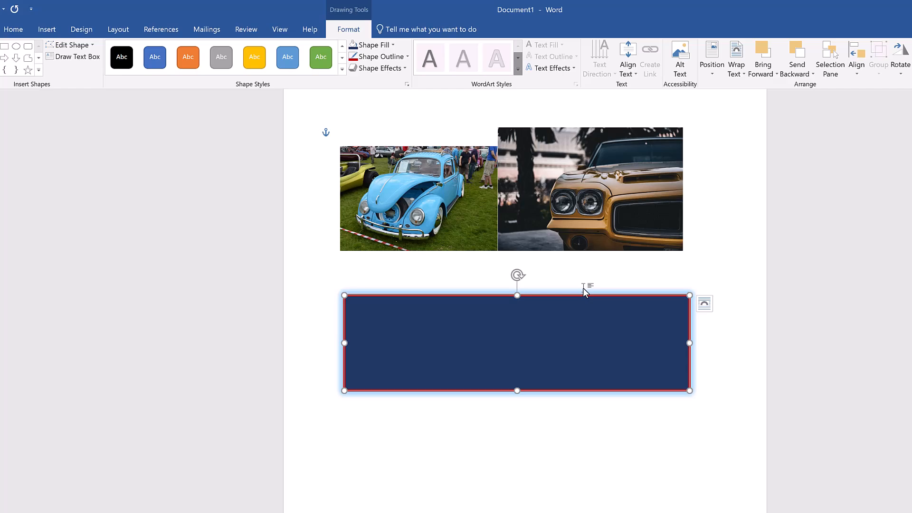
mouse_move(246, 113)
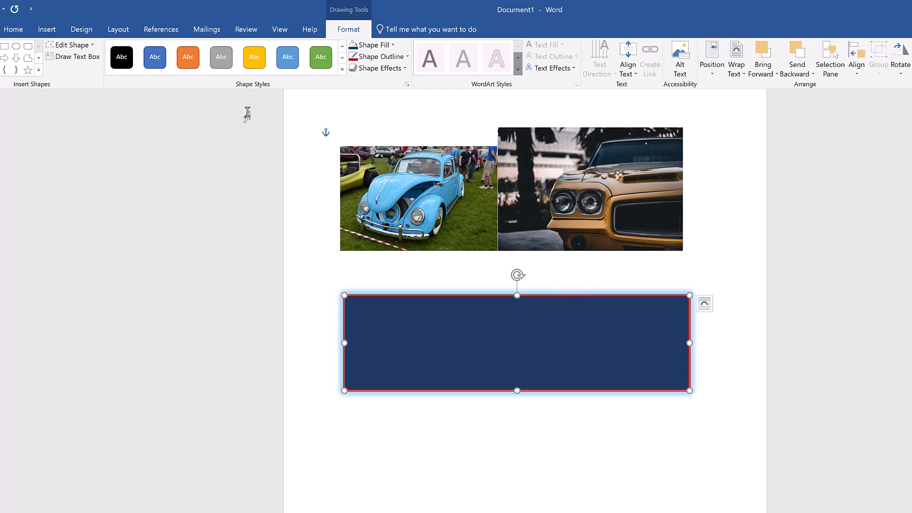
- Edit the rectangle's points, lifting the top-right corner and curving the edges into a swoop
left_click(69, 44)
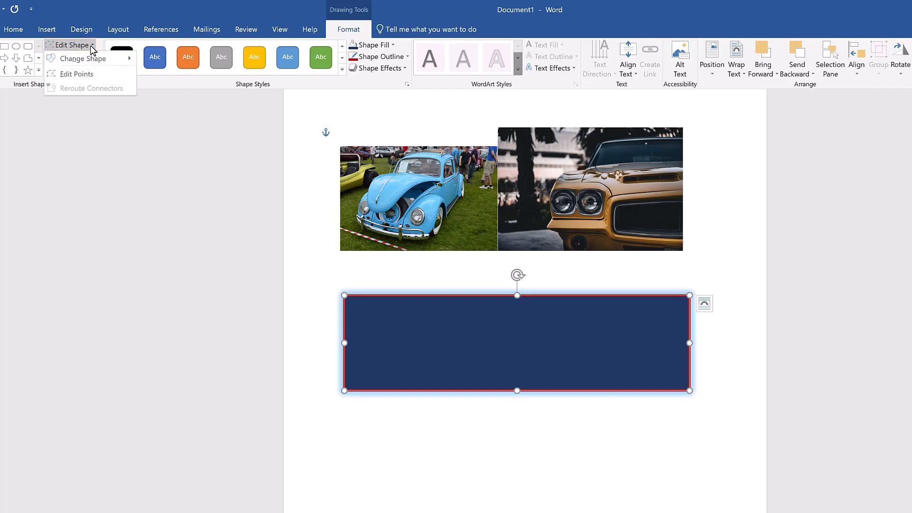
mouse_move(76, 74)
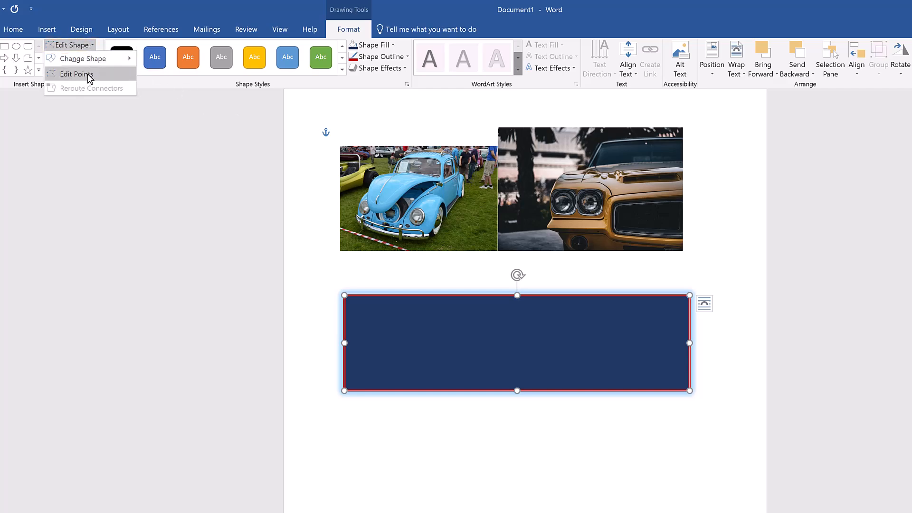
left_click(76, 74)
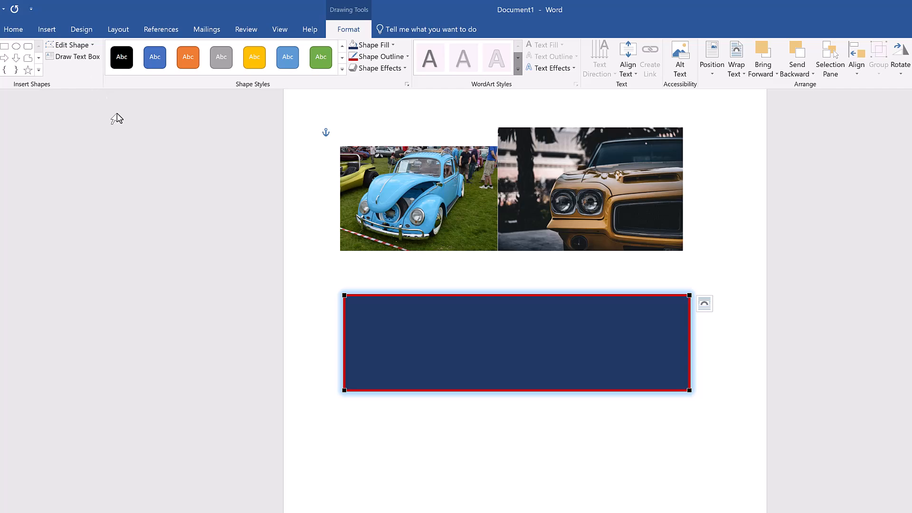
mouse_move(333, 283)
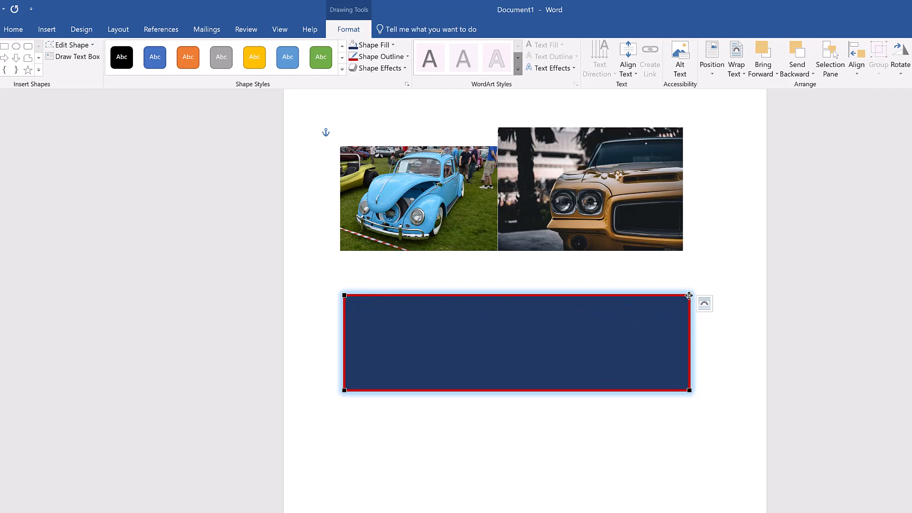
left_click_drag(690, 295, 720, 253)
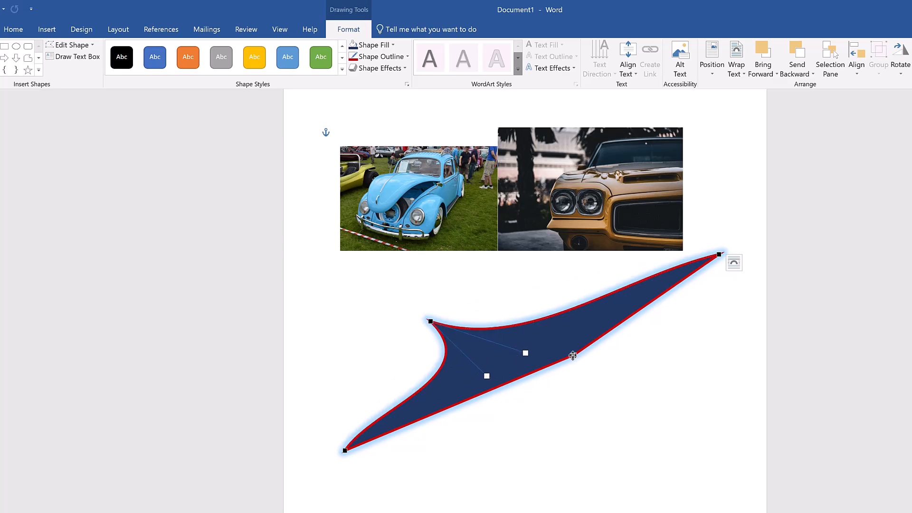
left_click_drag(573, 355, 589, 408)
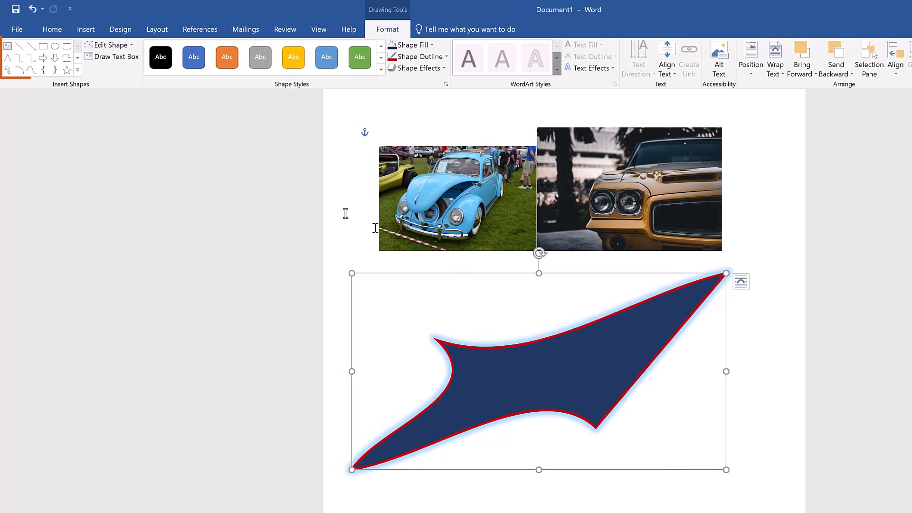
- Sketch a hooked freehand Scribble shape below the curved navy shape
left_click(77, 69)
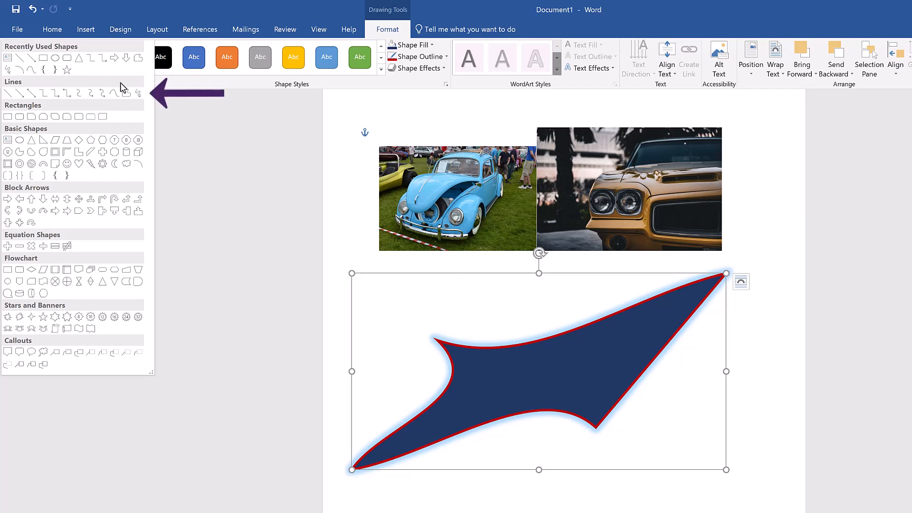
mouse_move(127, 93)
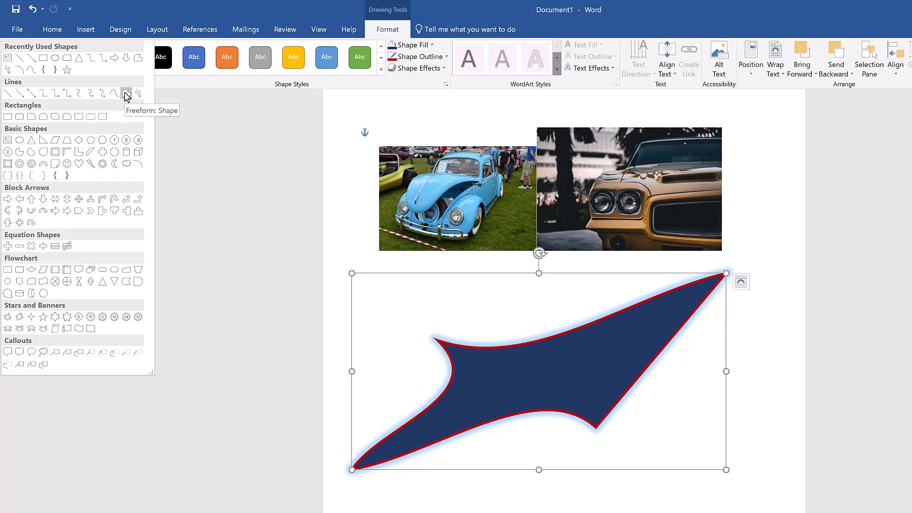
left_click(127, 94)
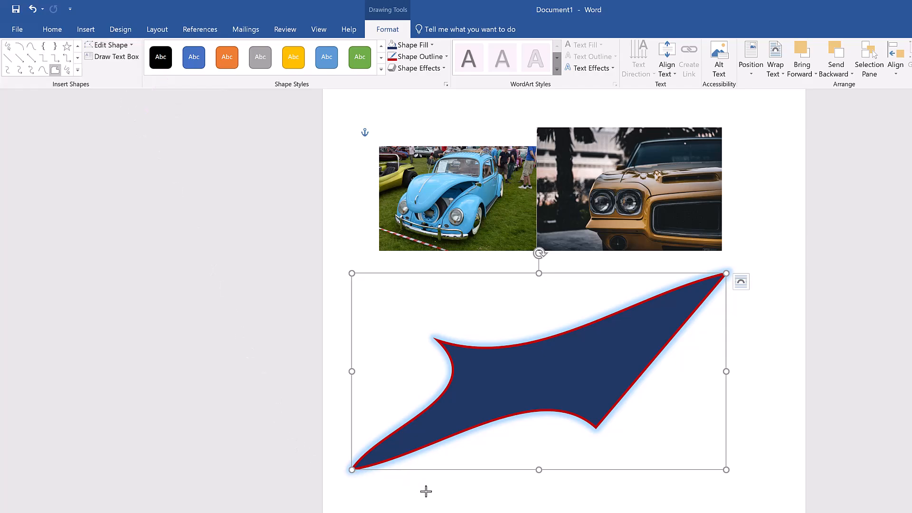
scroll("down", 3)
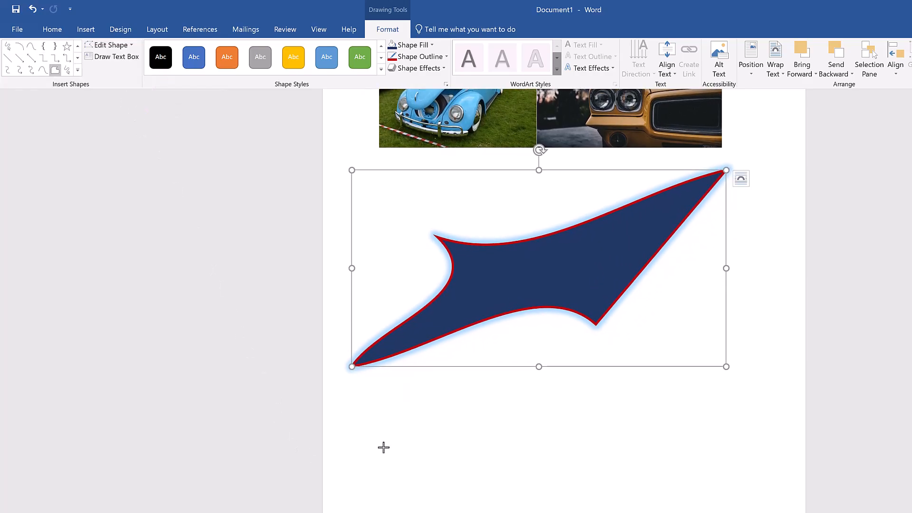
left_click_drag(368, 494, 585, 463)
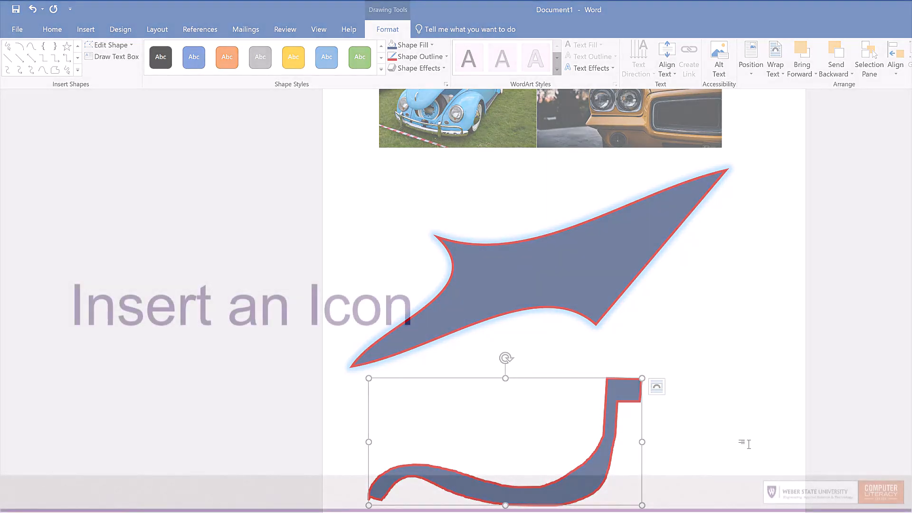
left_click(72, 24)
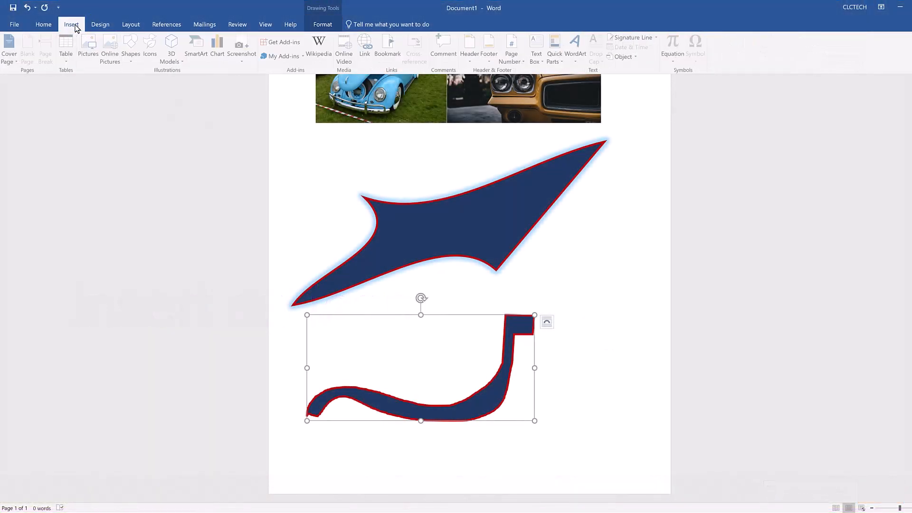
- Search the icon library for 'car' and insert the car icon beside the Beetle photo
left_click(149, 47)
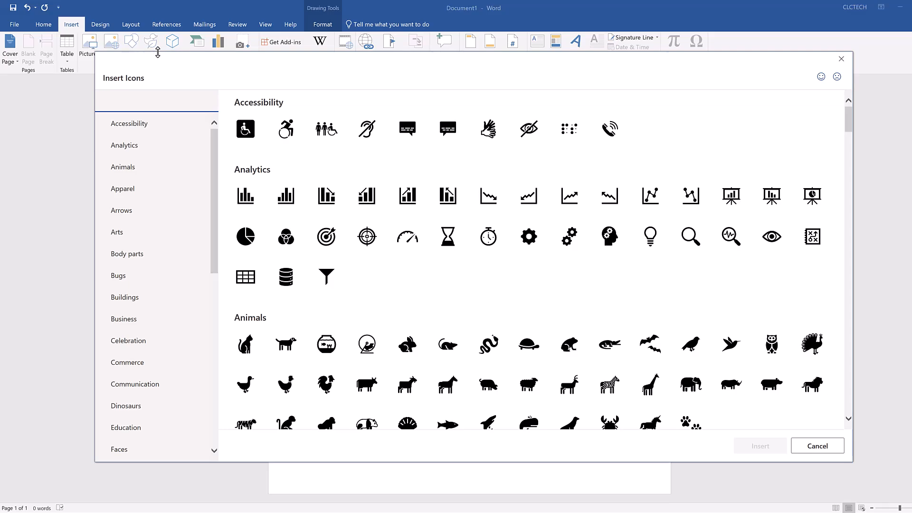
mouse_move(172, 69)
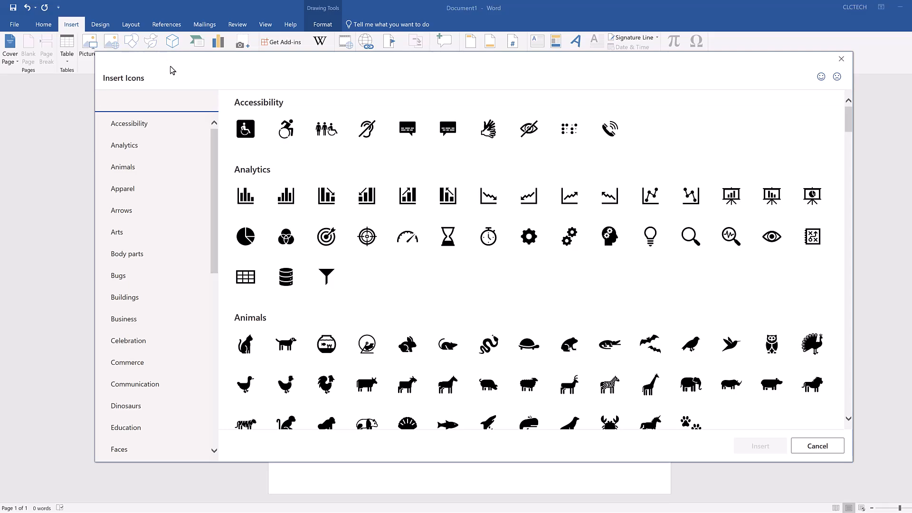
left_click(157, 100)
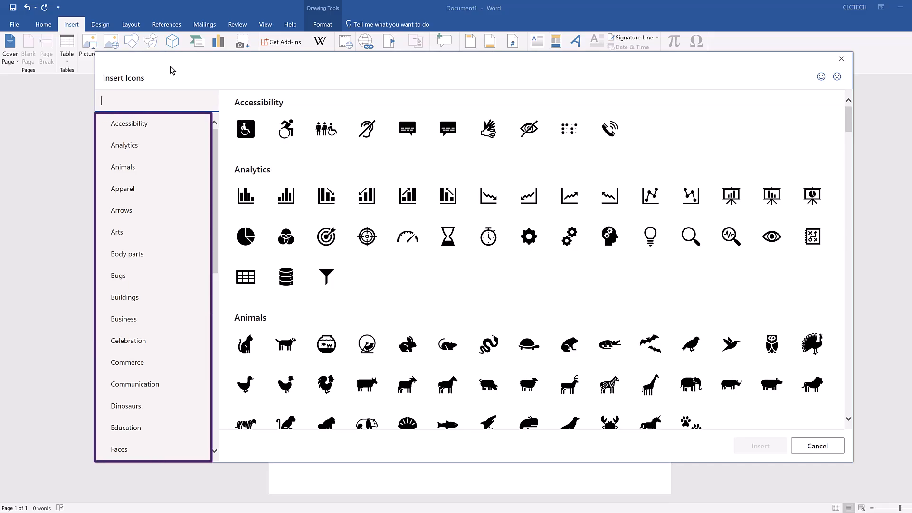
left_click(155, 100)
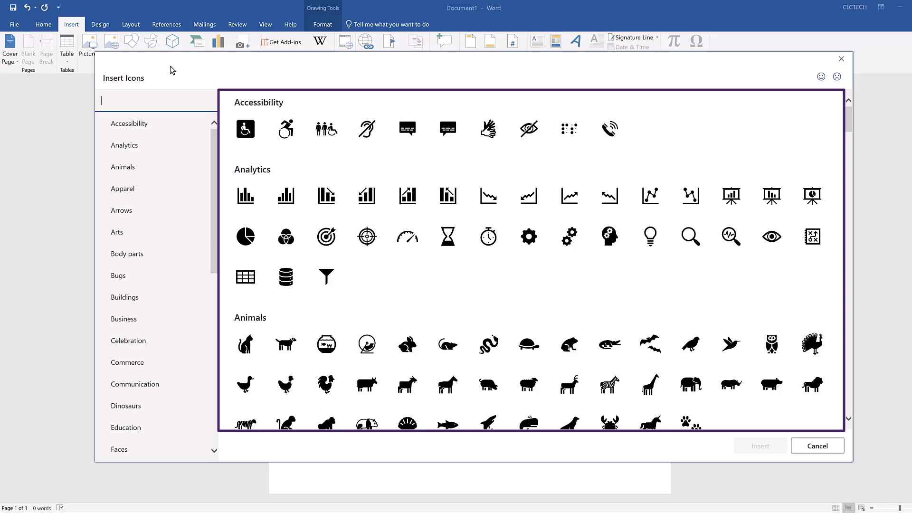
type("c")
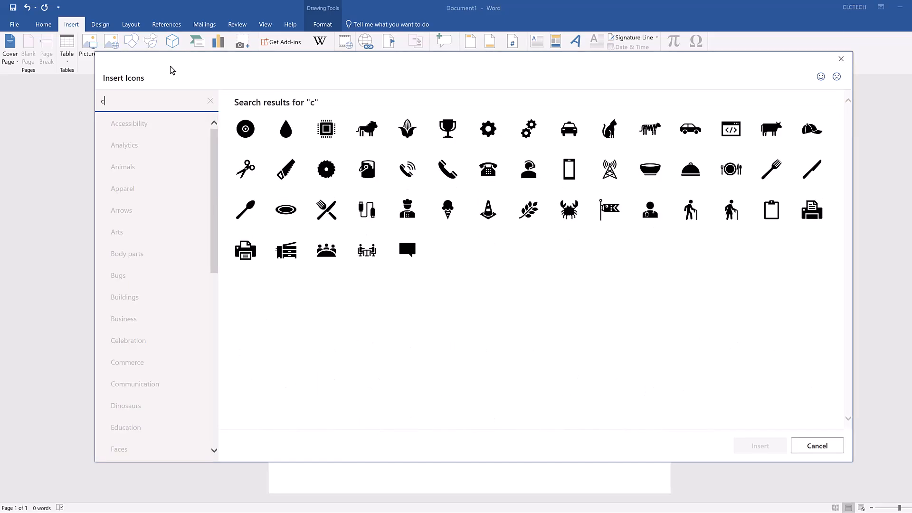
type("ar")
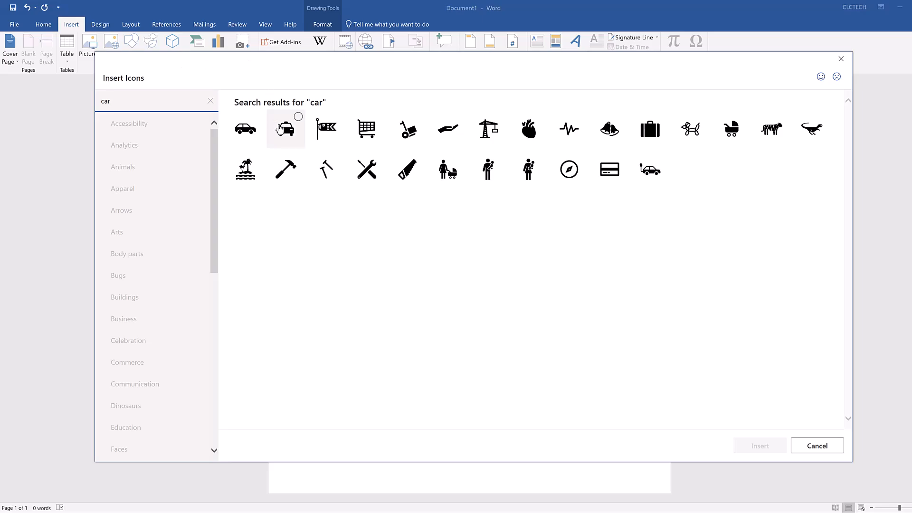
left_click(286, 128)
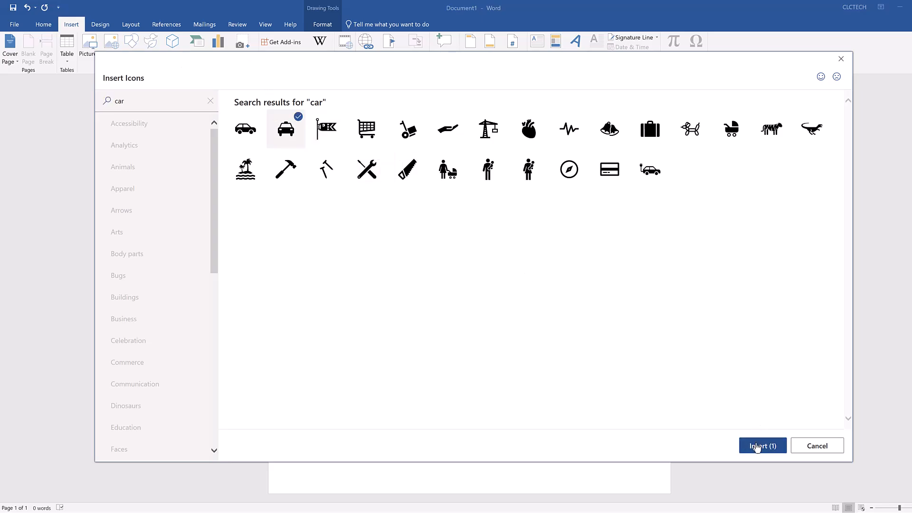
left_click(763, 446)
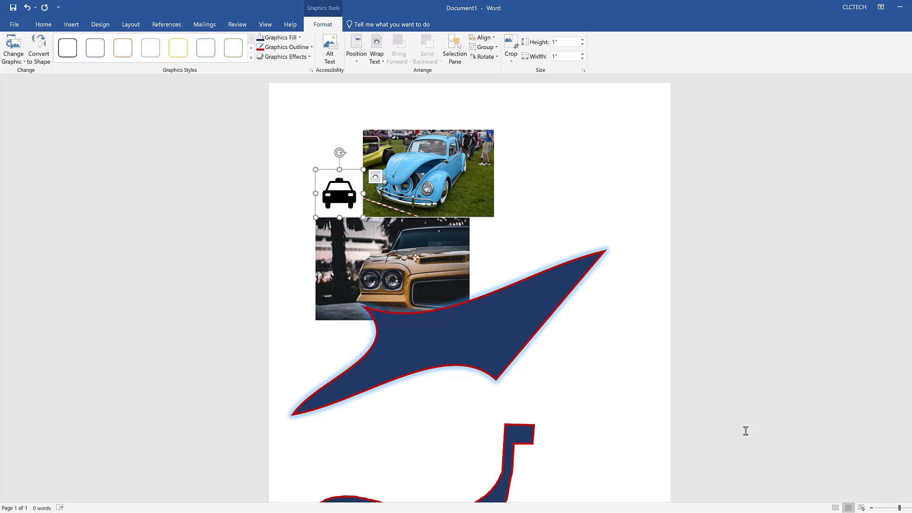
mouse_move(744, 429)
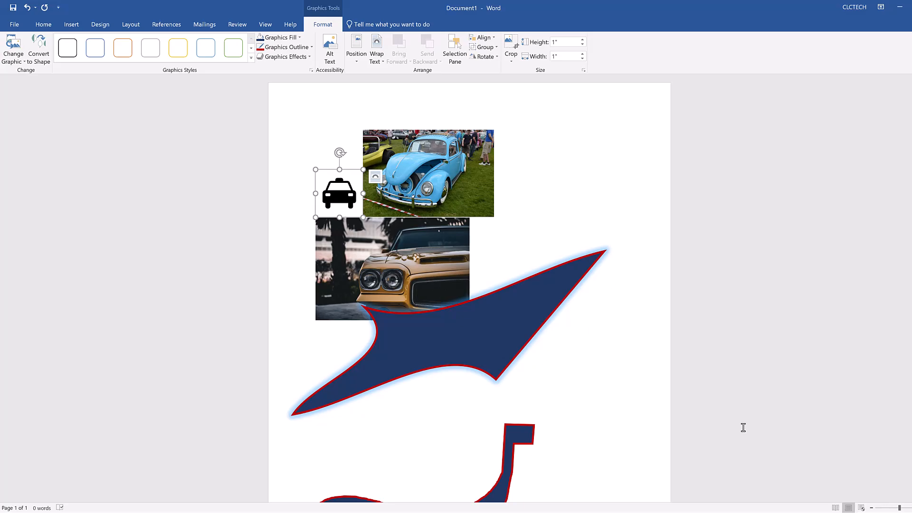
mouse_move(329, 95)
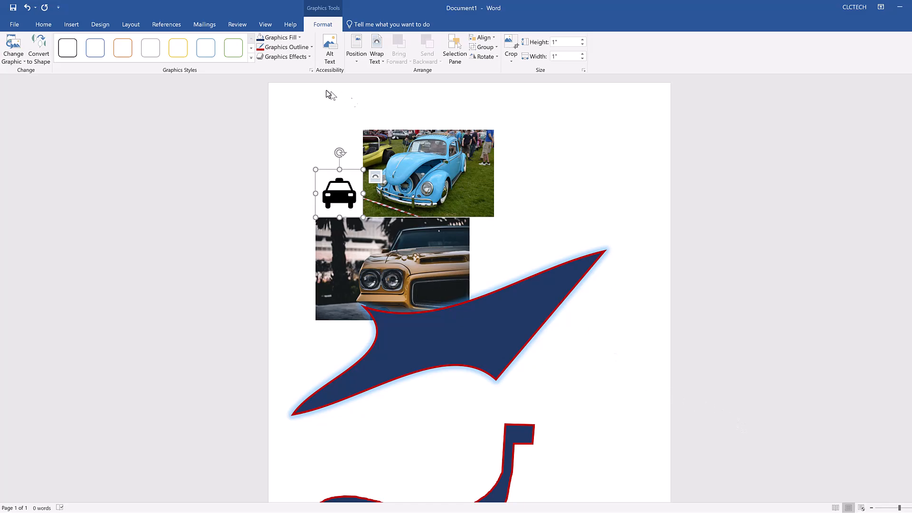
- Fill the car icon navy and bring up its Graphics Effects reflection choices
left_click(285, 47)
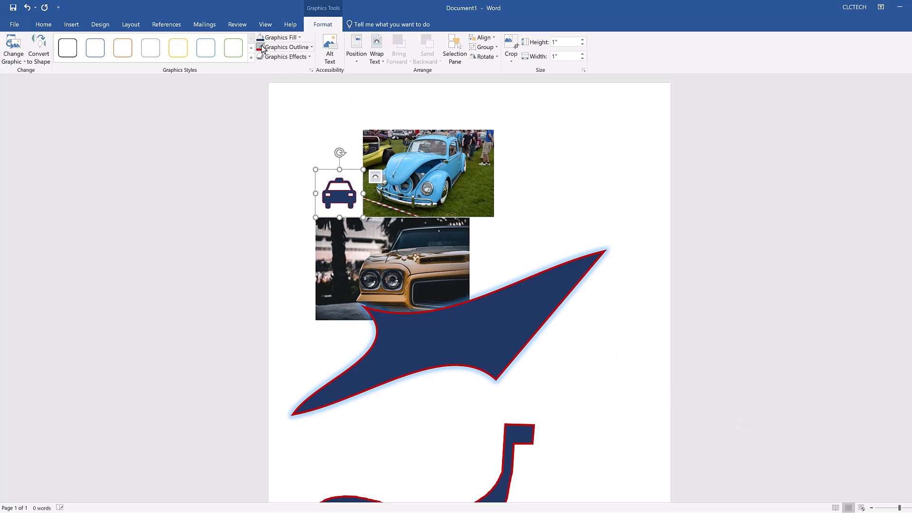
left_click(285, 56)
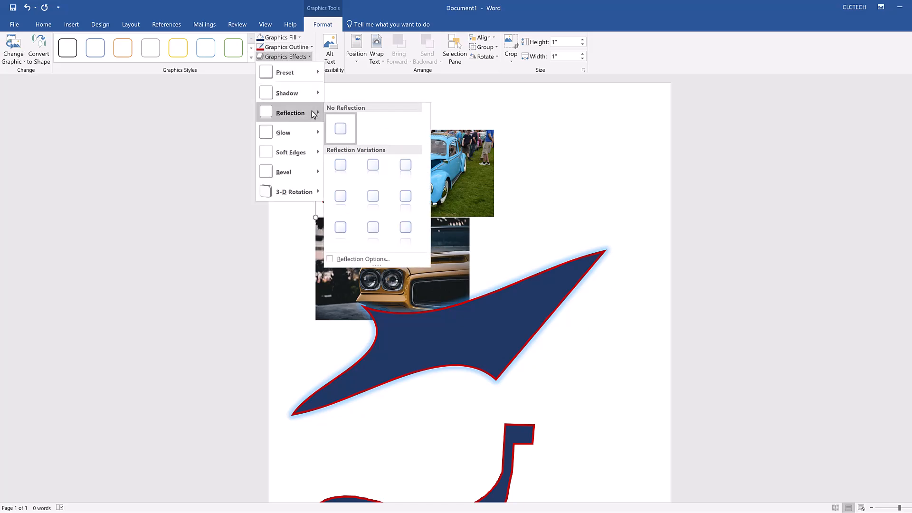
mouse_move(366, 125)
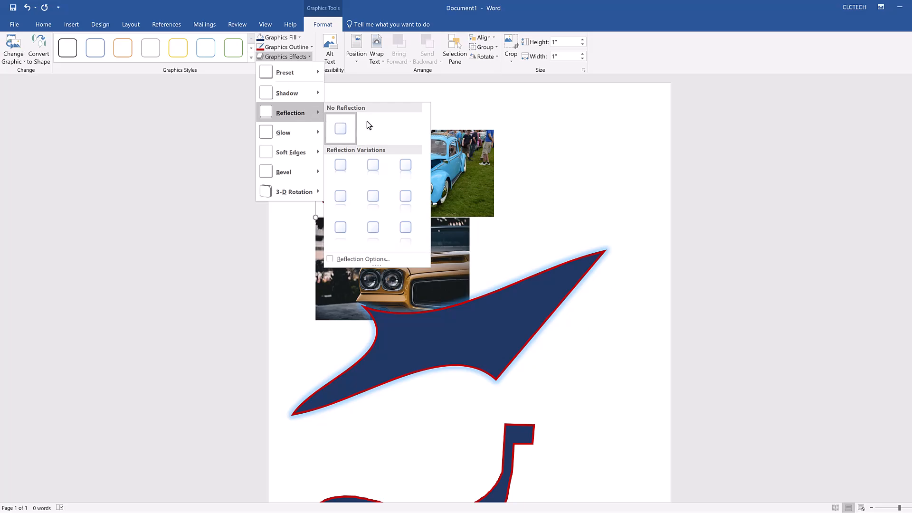
mouse_move(405, 169)
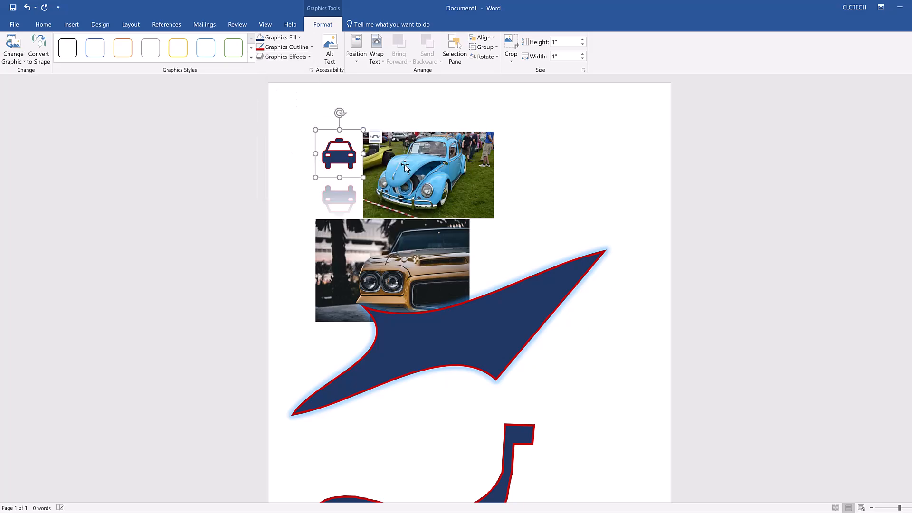
mouse_move(549, 171)
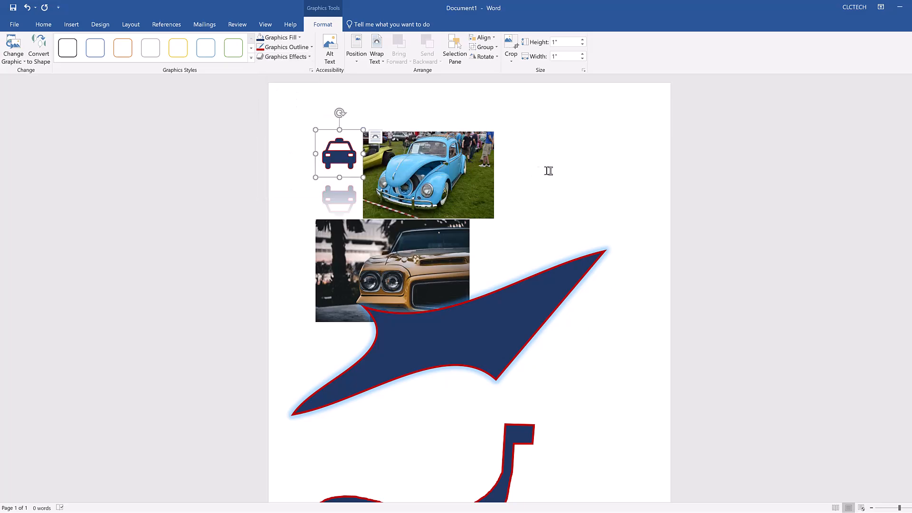
mouse_move(616, 166)
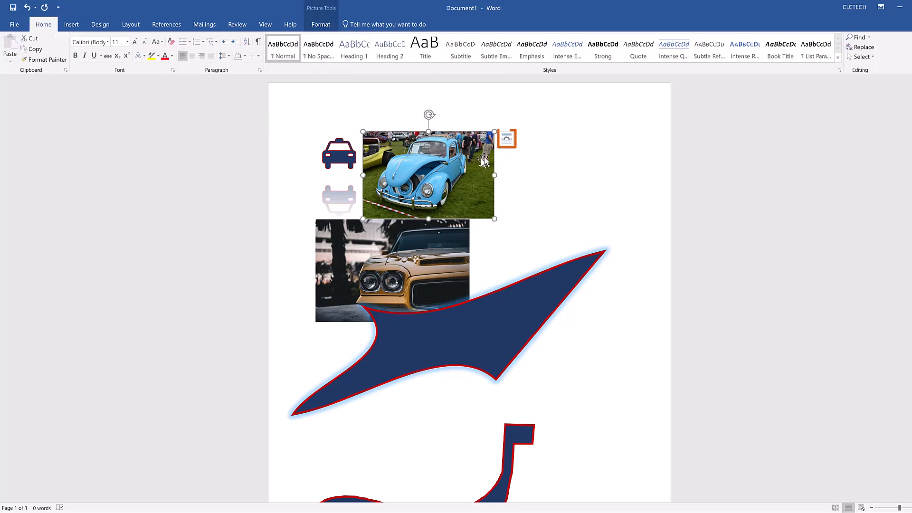
- Set the beetle photo In Front of Text and drag it to a new spot on the page
left_click(506, 139)
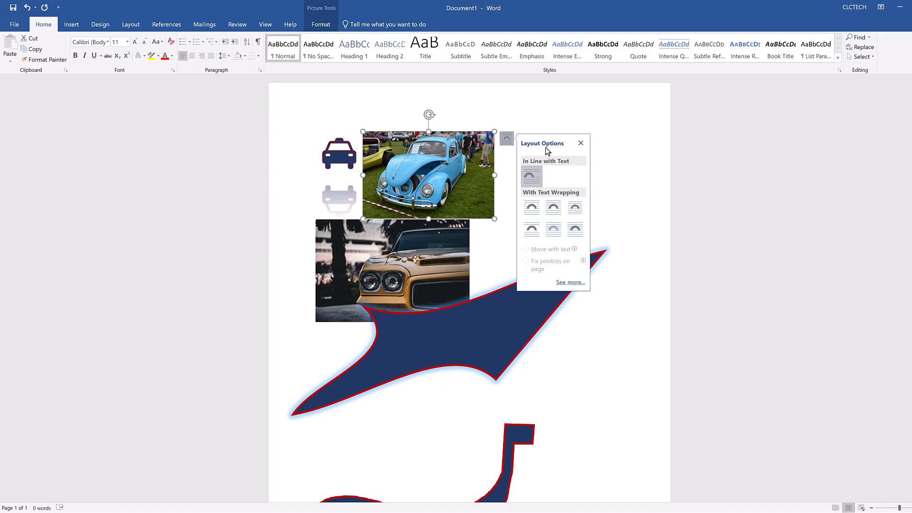
mouse_move(575, 229)
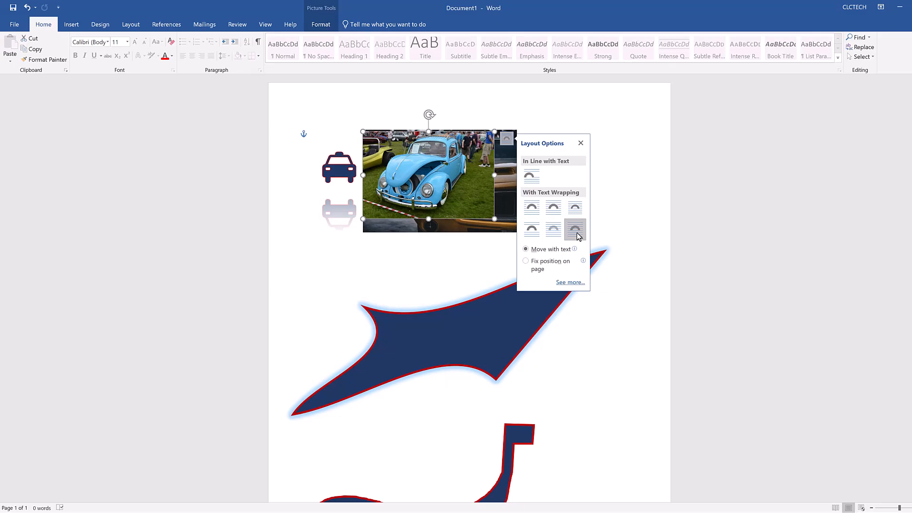
left_click(580, 143)
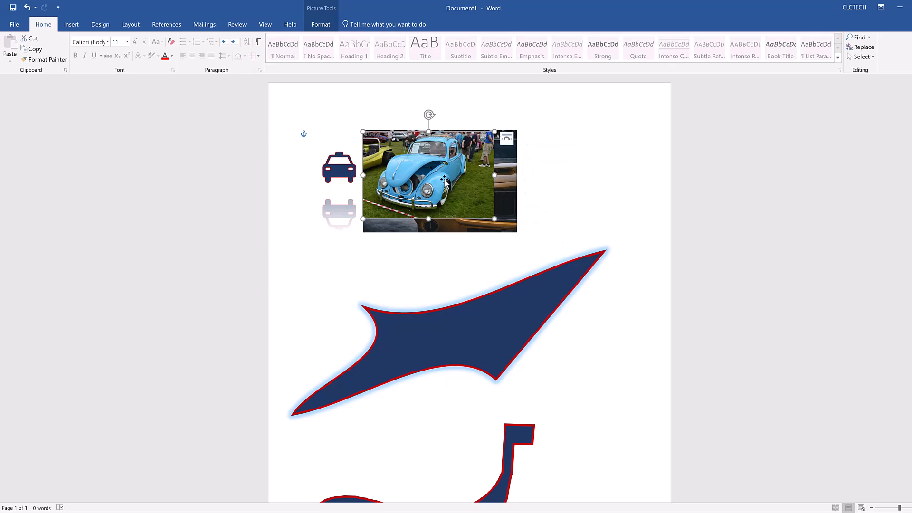
left_click_drag(428, 180, 578, 343)
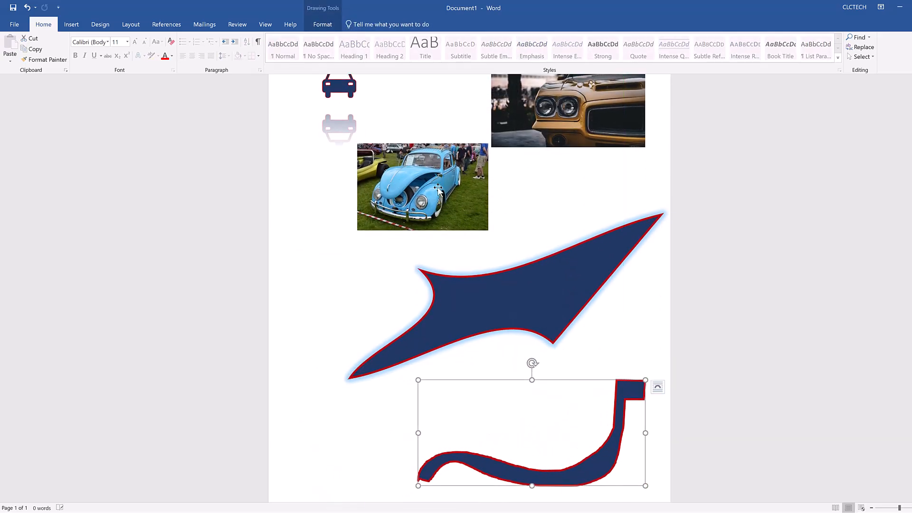
scroll("down", 3)
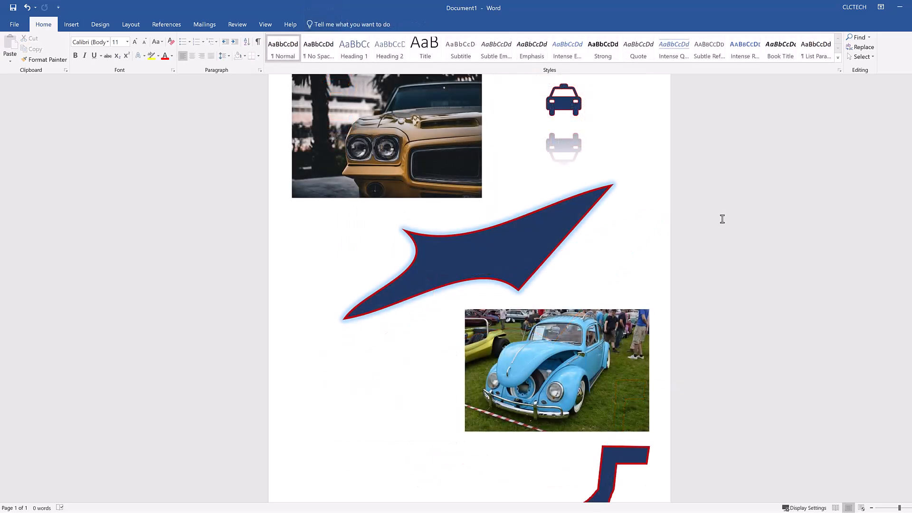